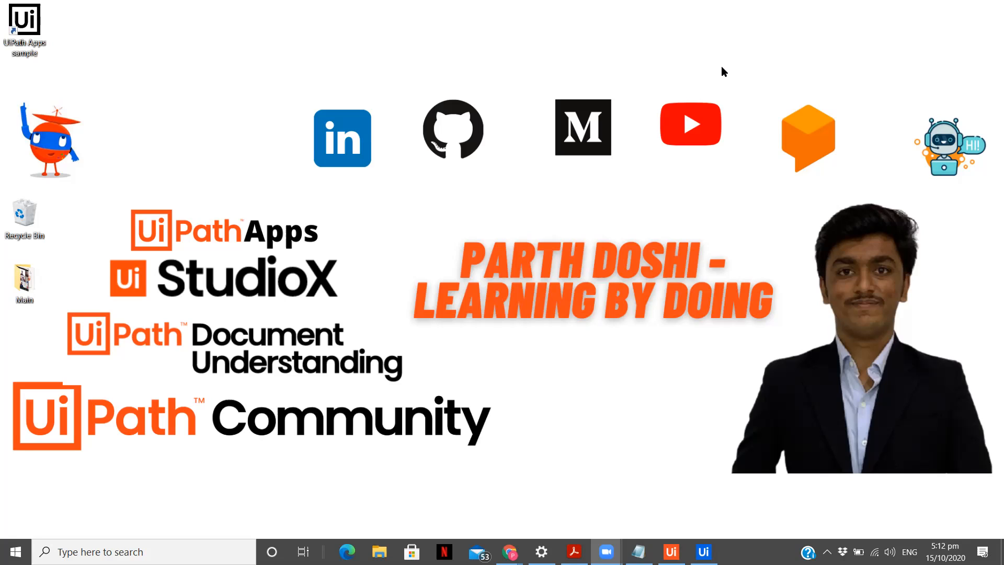
mouse_move(719, 83)
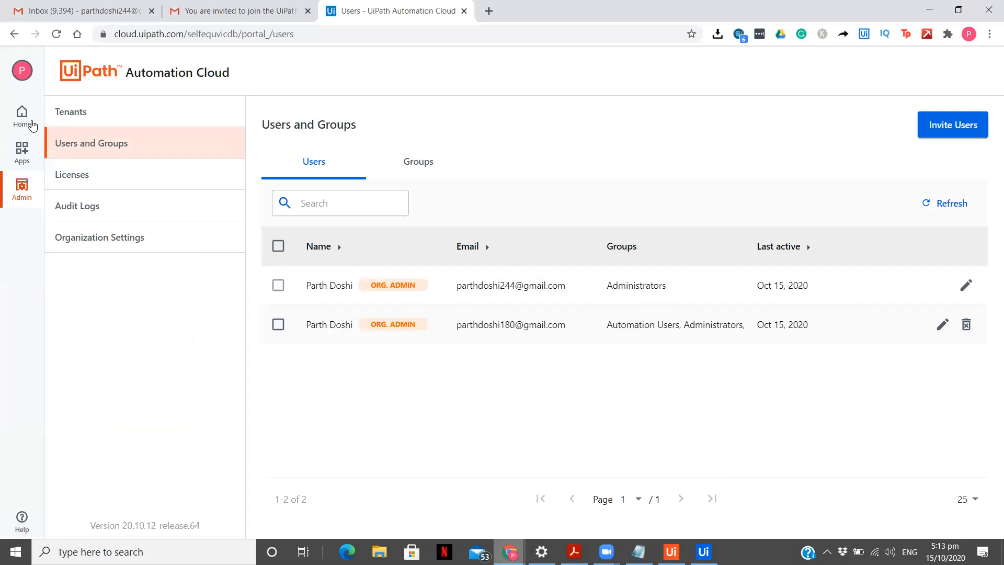
Show the signed-in account and tenant details from the cloud home page.
click(22, 115)
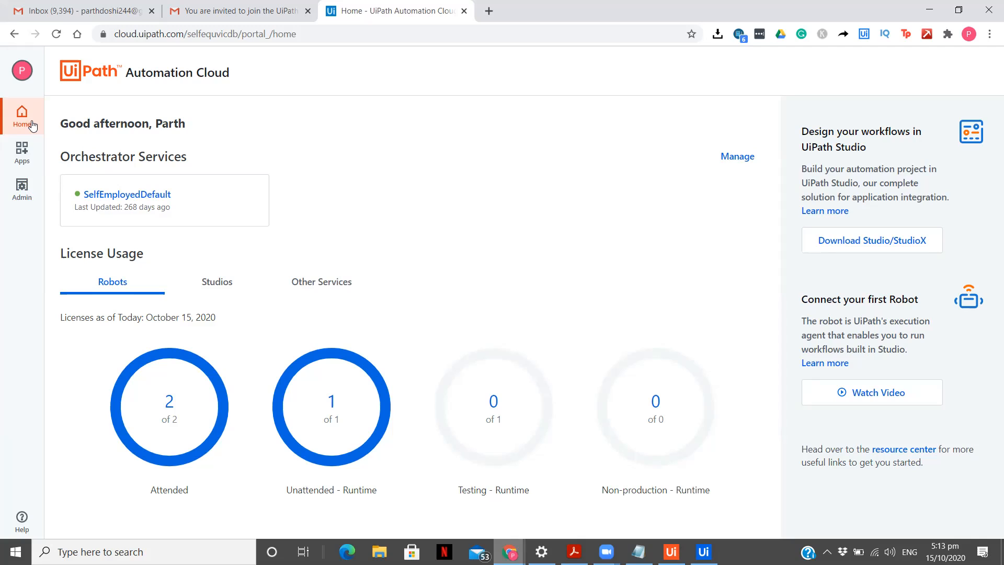
mouse_move(24, 82)
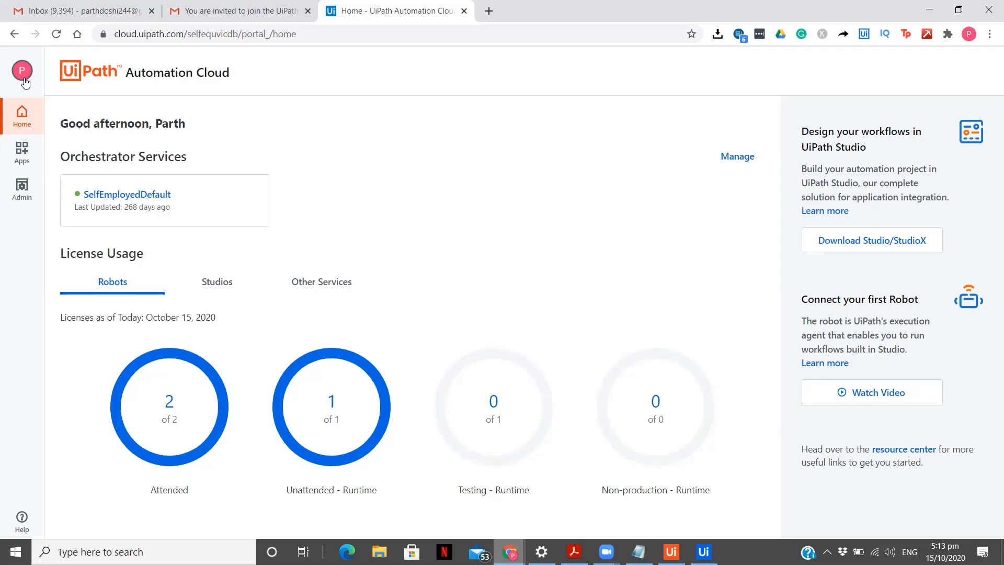
click(22, 71)
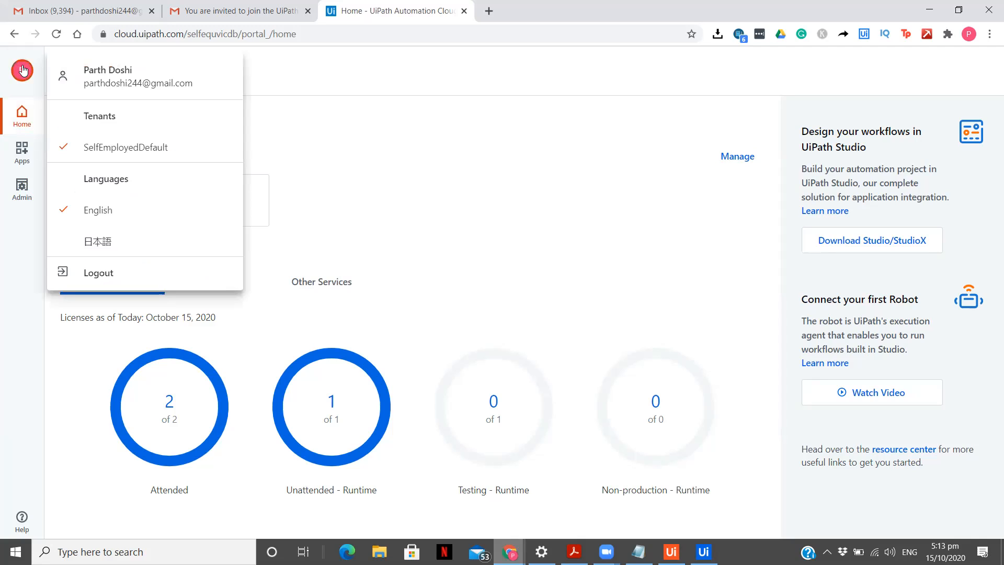
mouse_move(22, 70)
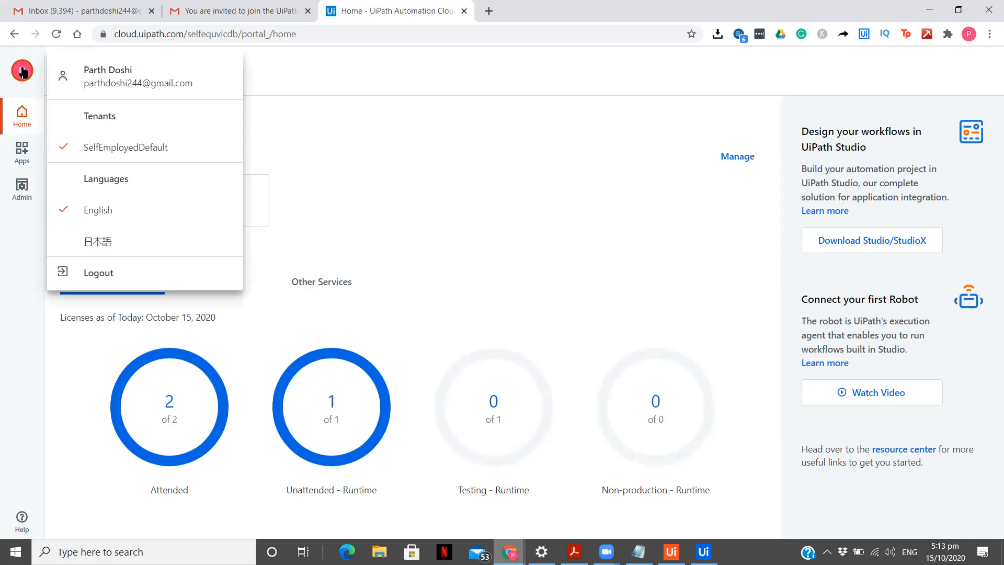
View the owned apps list, then open Users and Groups under organization administration.
click(20, 152)
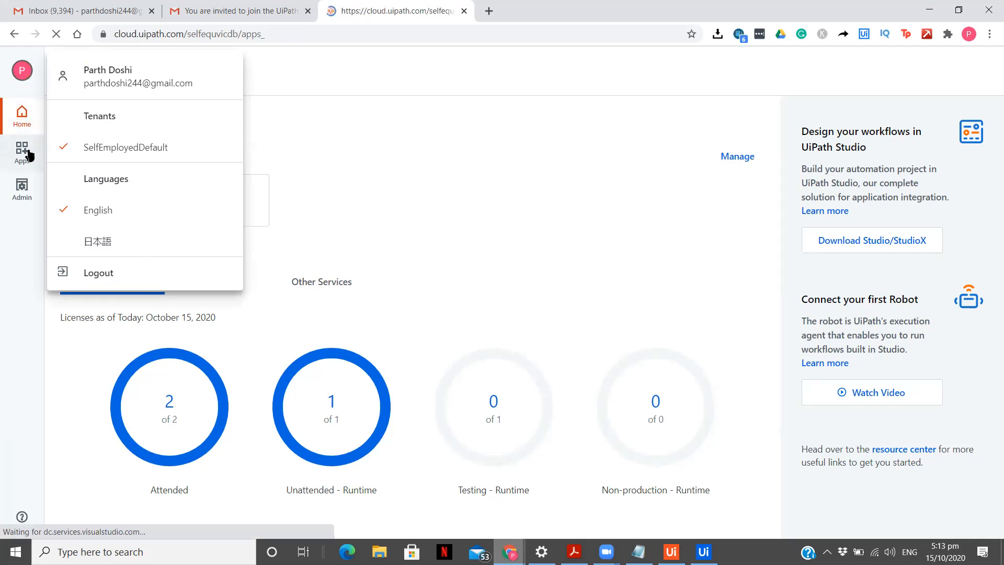
click(22, 151)
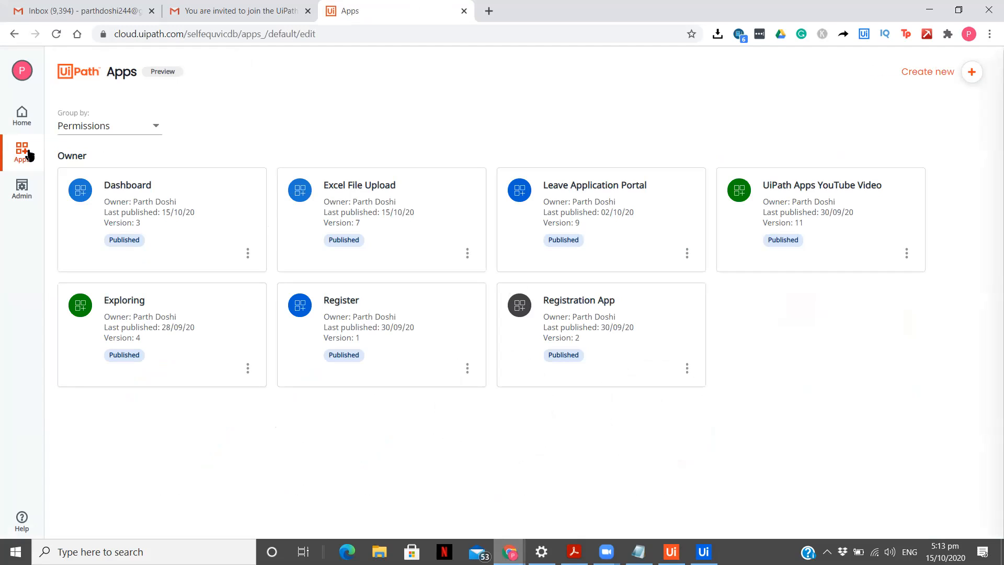
mouse_move(226, 208)
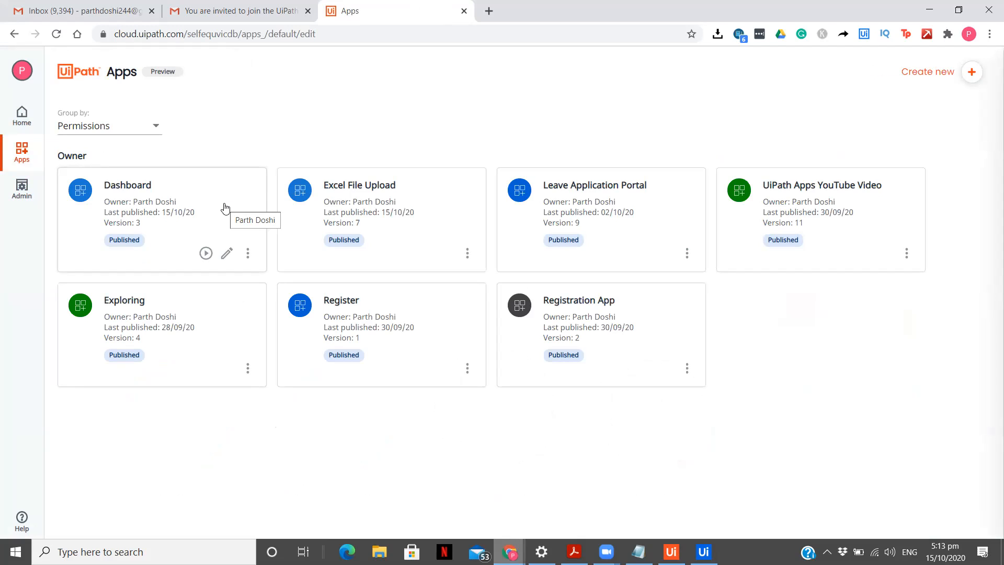
mouse_move(21, 189)
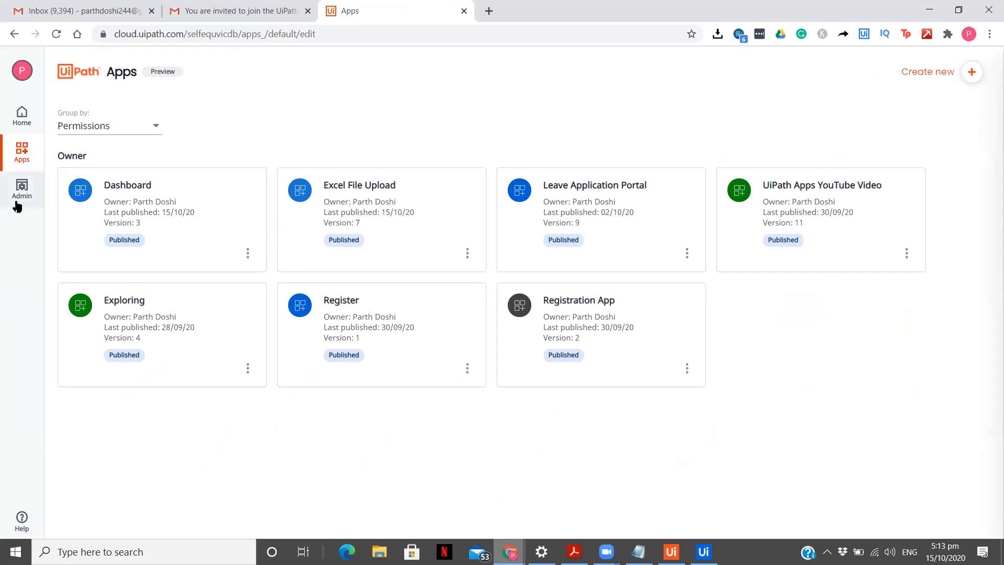
click(21, 189)
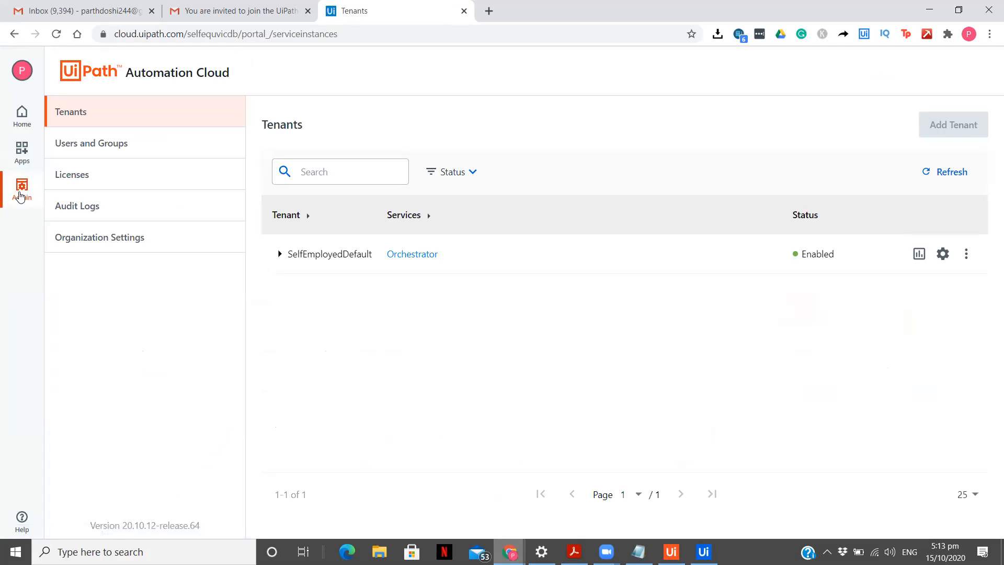
click(91, 143)
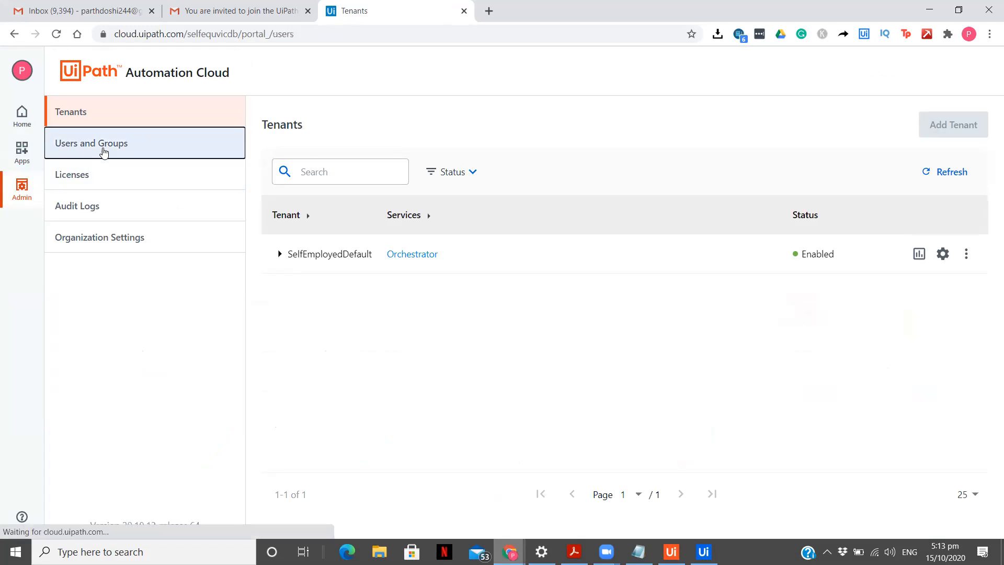
click(91, 144)
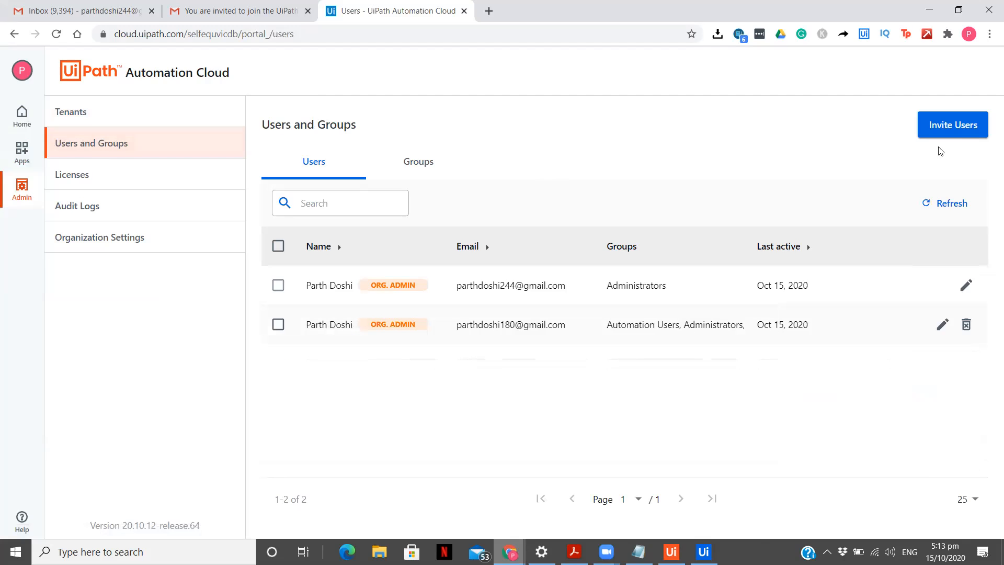
Start a new user invitation, clearing a partial email and a premature Automation Users tick.
click(951, 125)
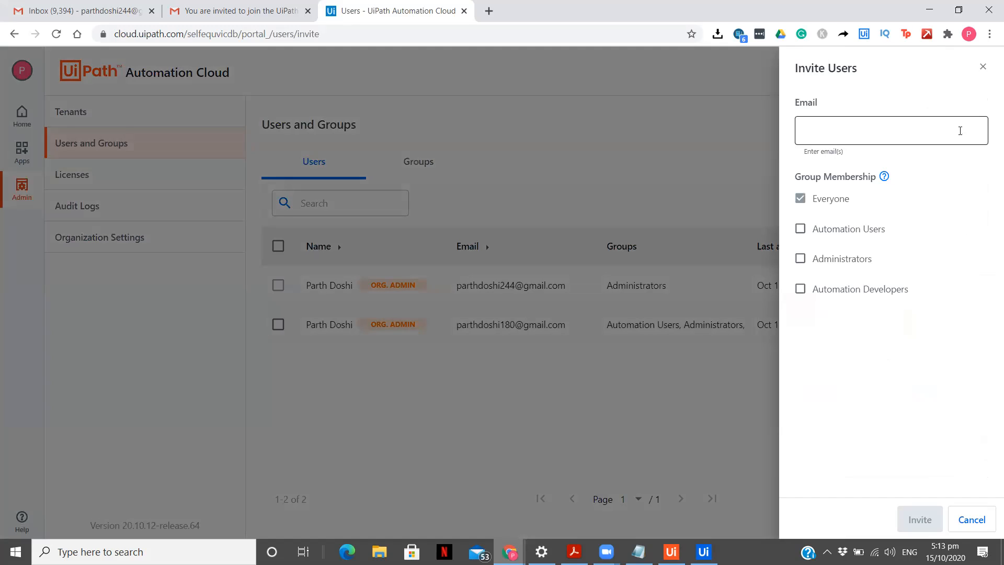
text(P)
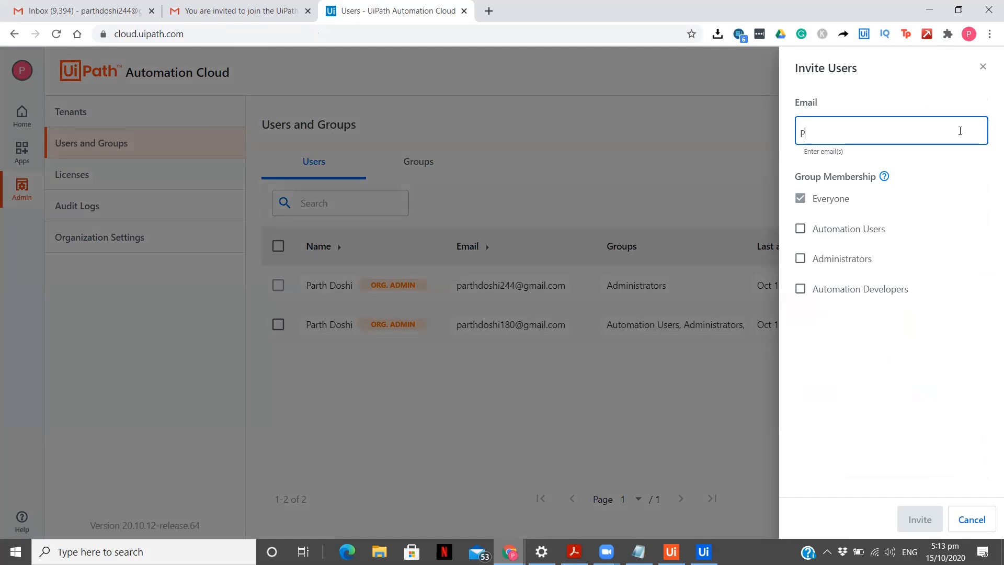
key(Backspace)
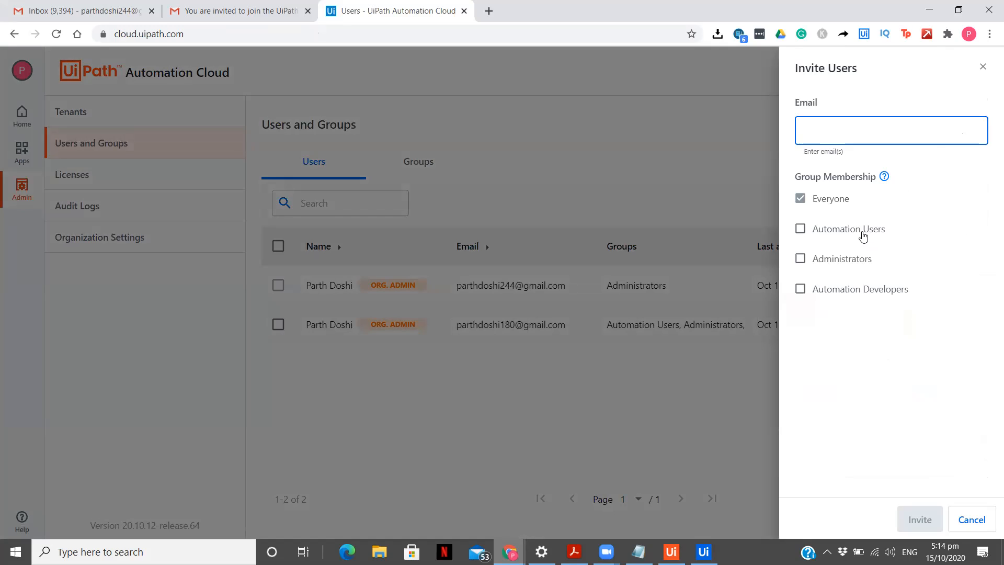
click(800, 229)
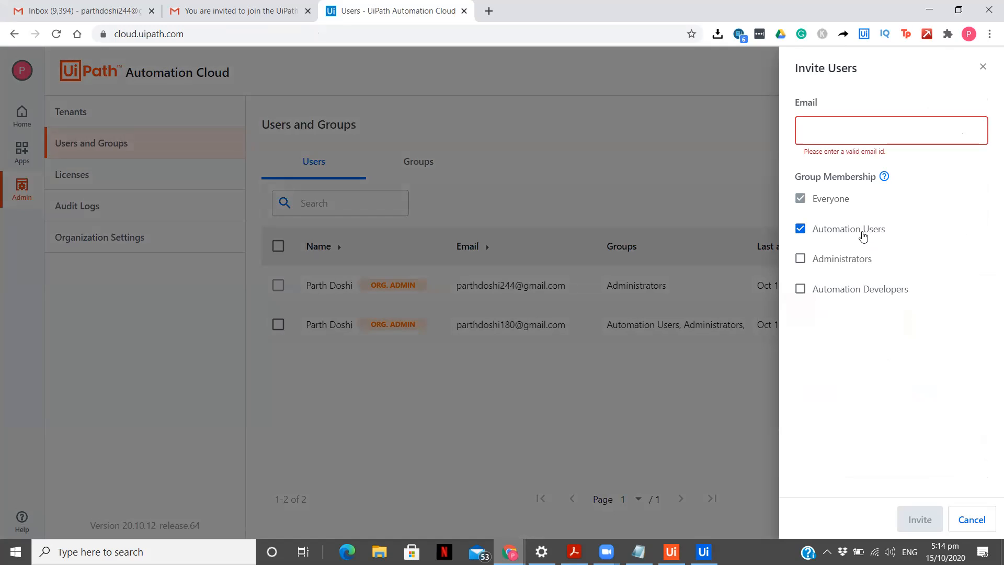
click(800, 229)
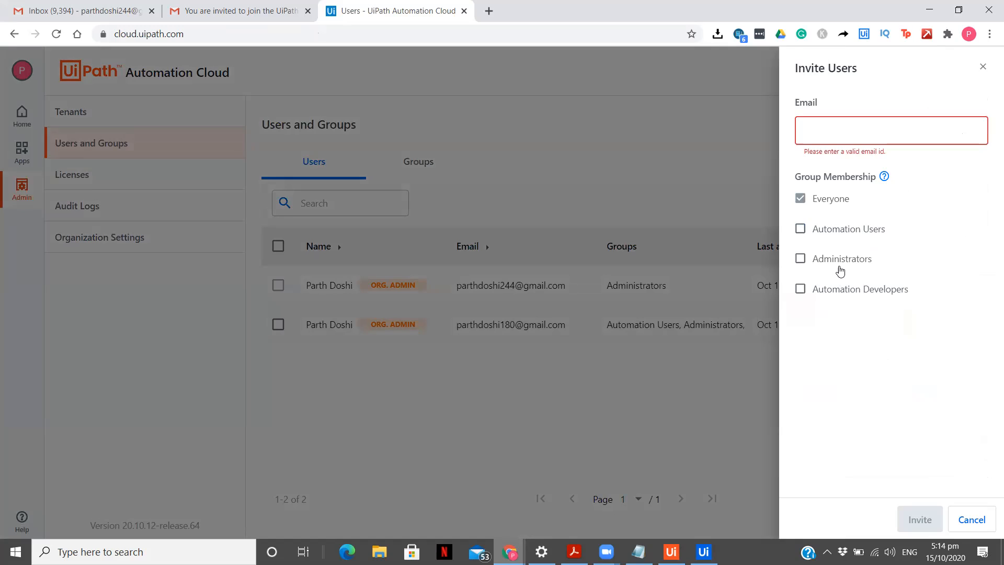
mouse_move(839, 270)
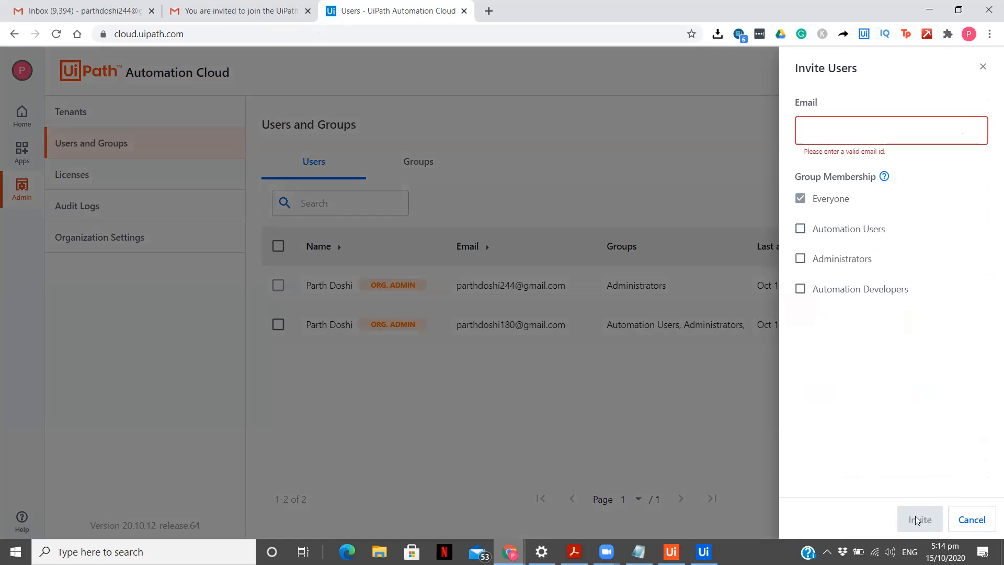
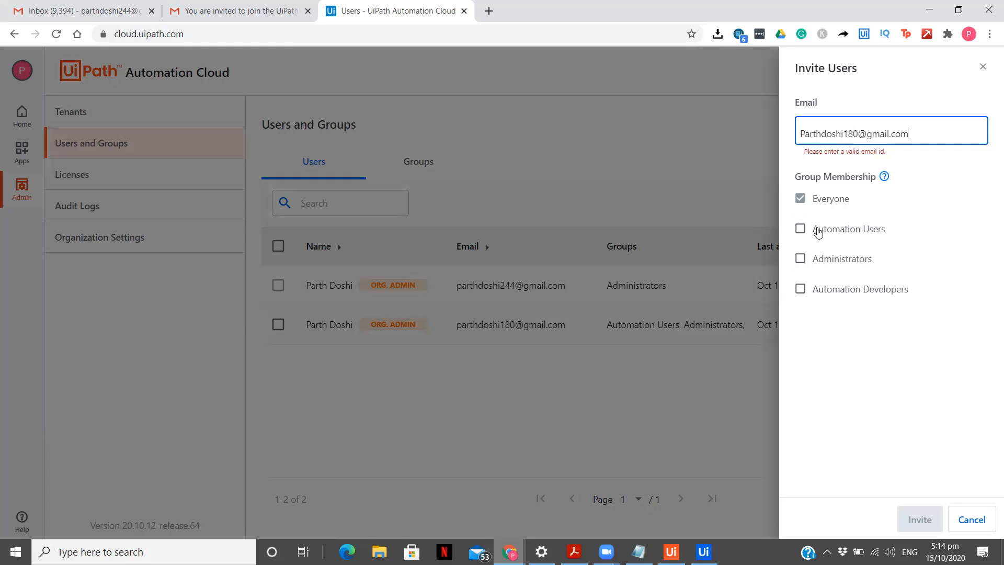
click(800, 229)
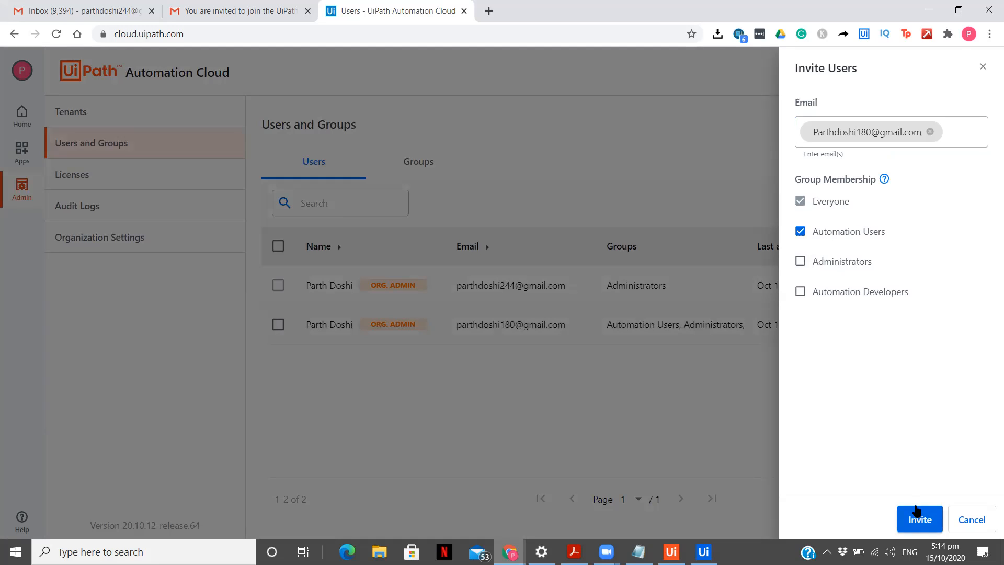
click(800, 260)
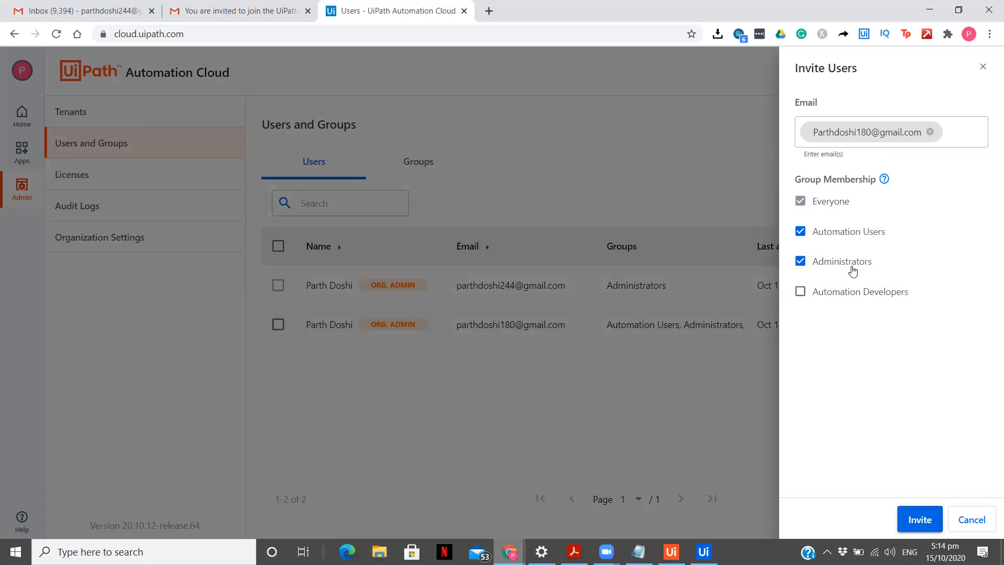
click(800, 262)
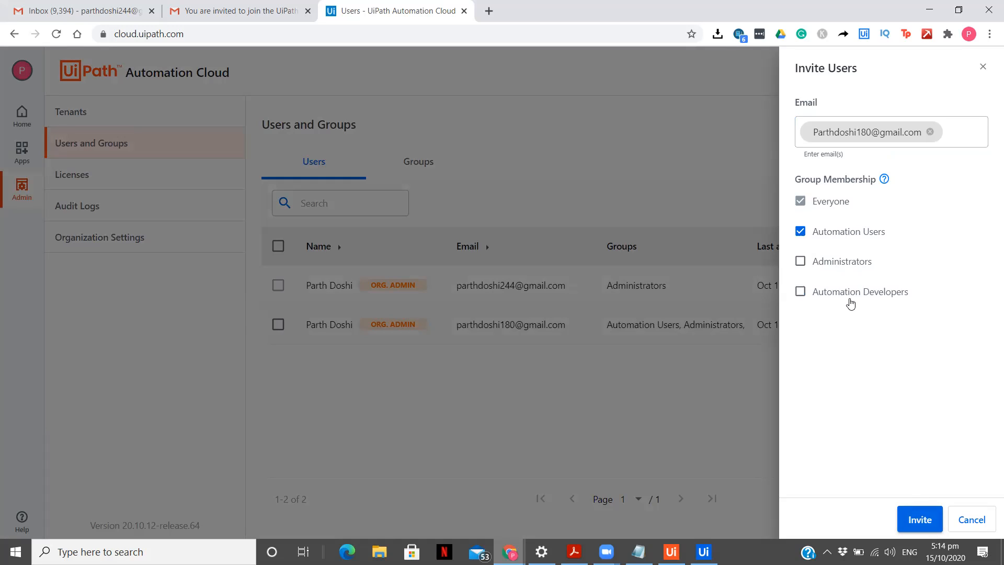
mouse_move(849, 312)
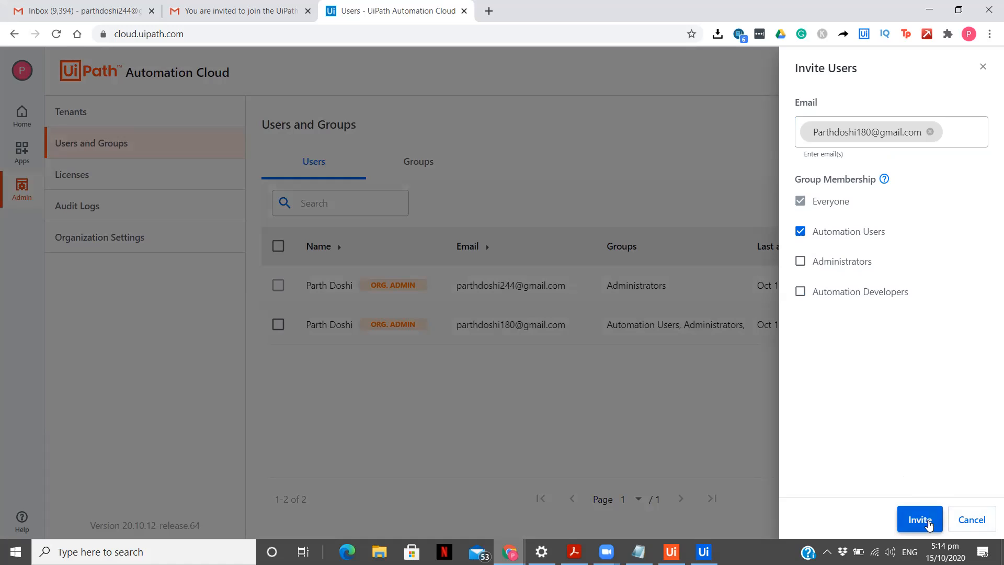
click(918, 520)
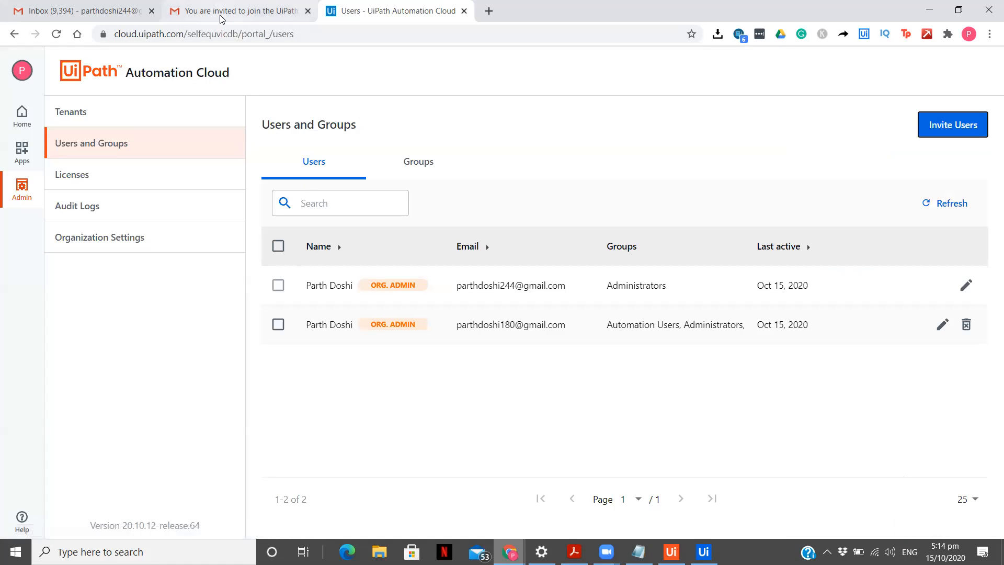
click(238, 10)
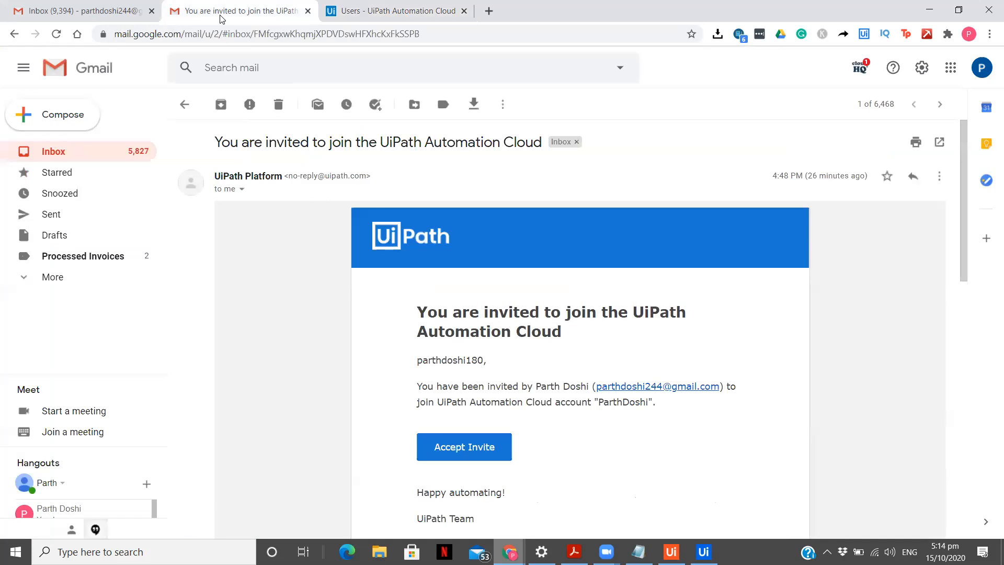
scroll(down, 3)
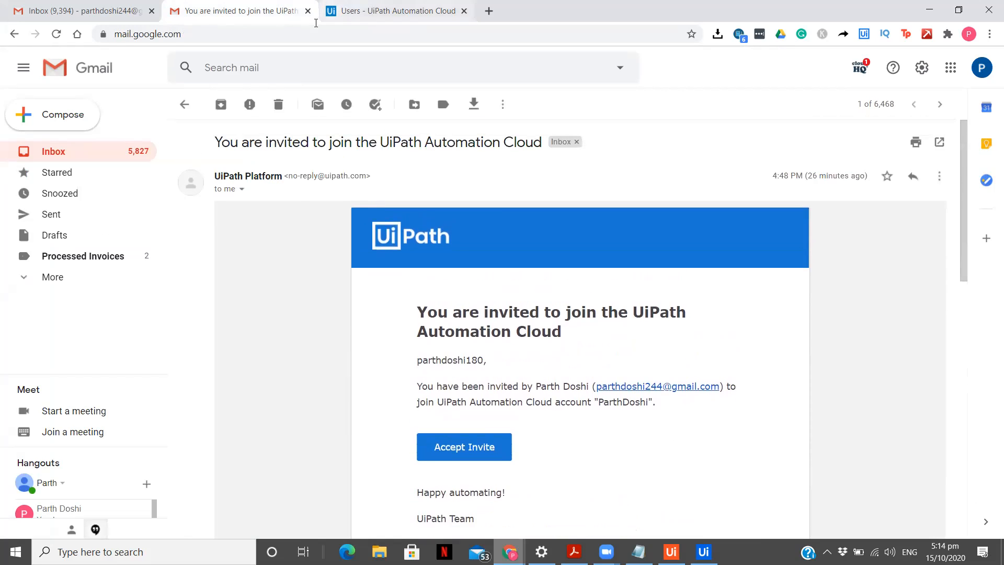
click(395, 10)
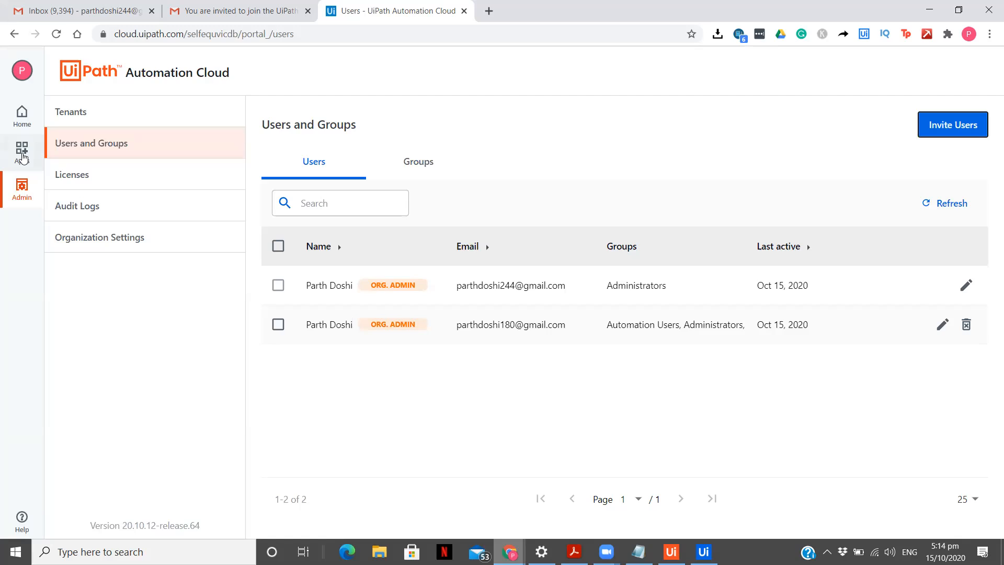
From the apps list, choose Share on the Dashboard app card.
click(22, 153)
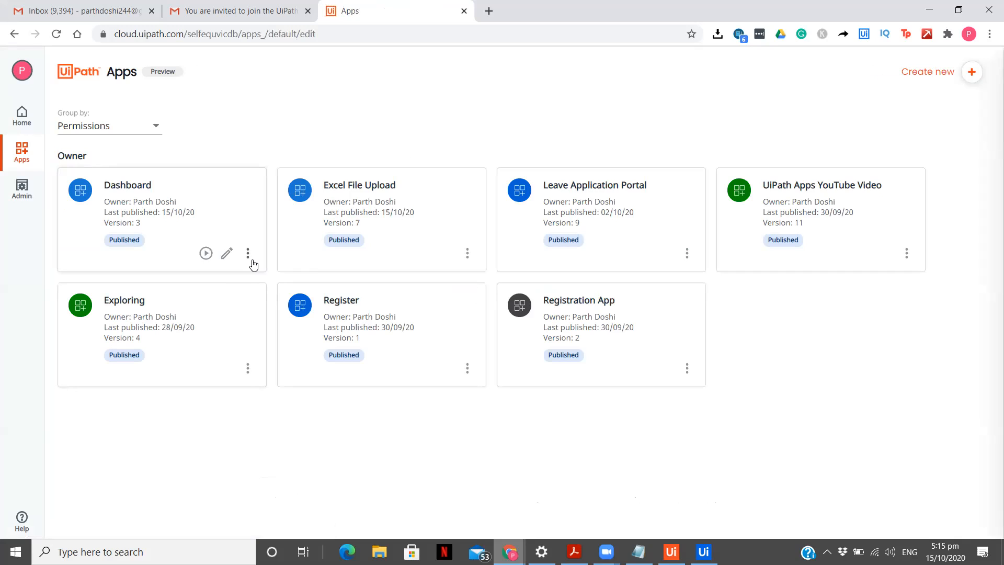
click(248, 253)
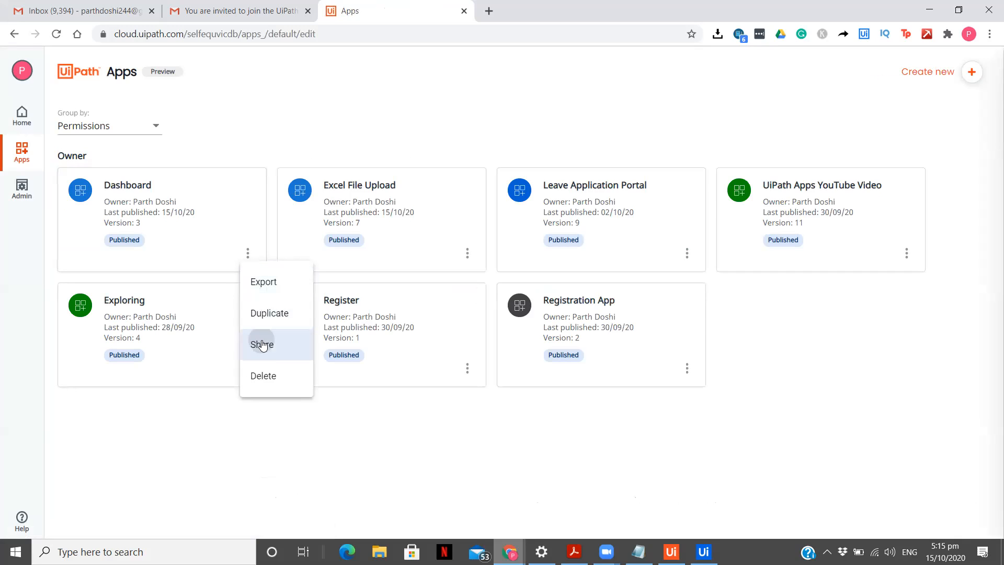
click(261, 344)
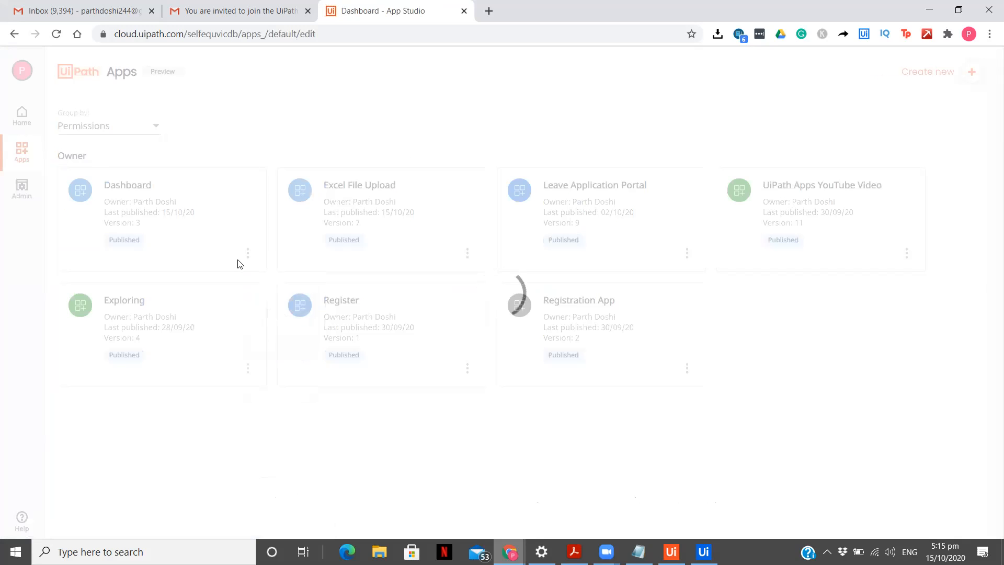
click(578, 300)
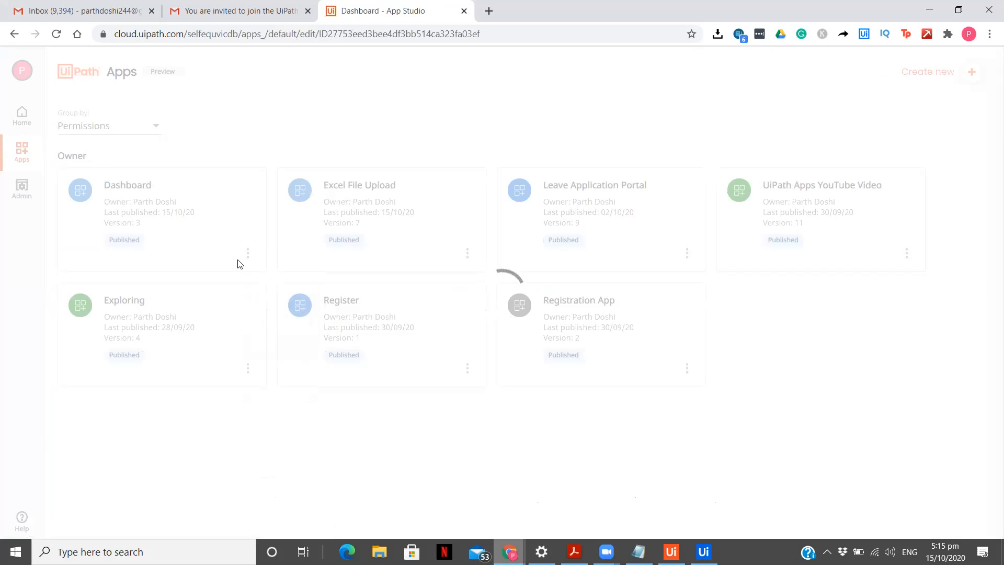
click(127, 185)
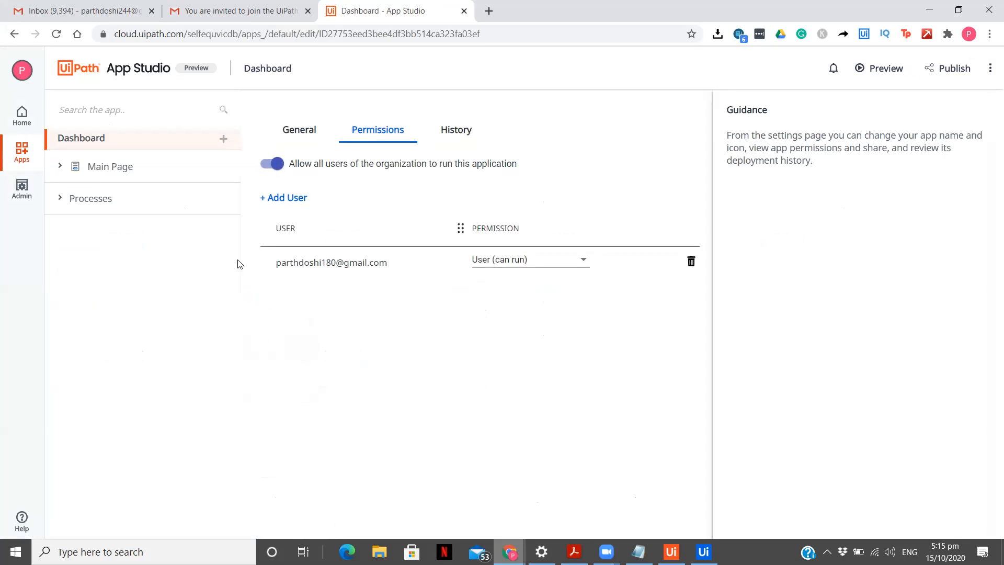
mouse_move(291, 217)
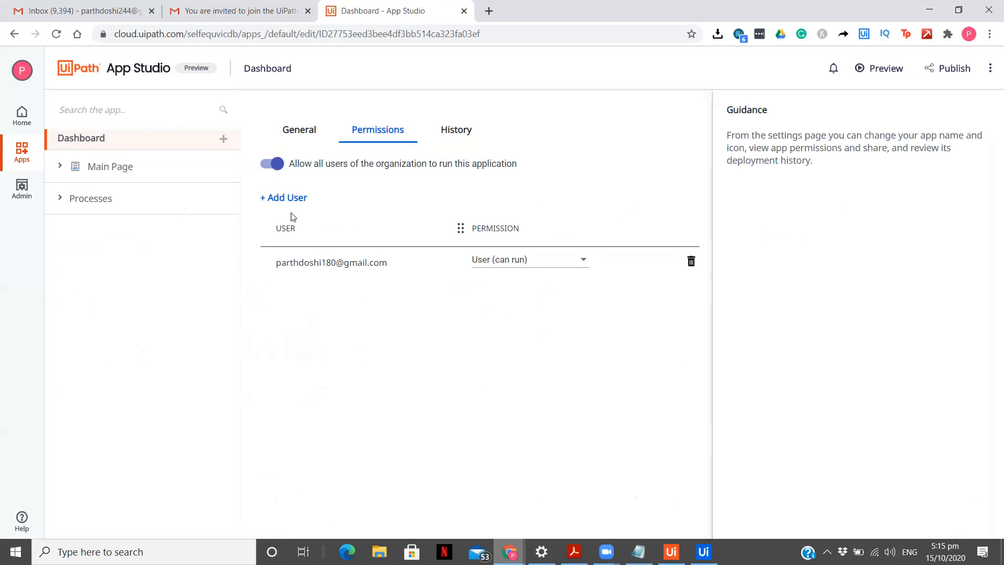
mouse_move(290, 202)
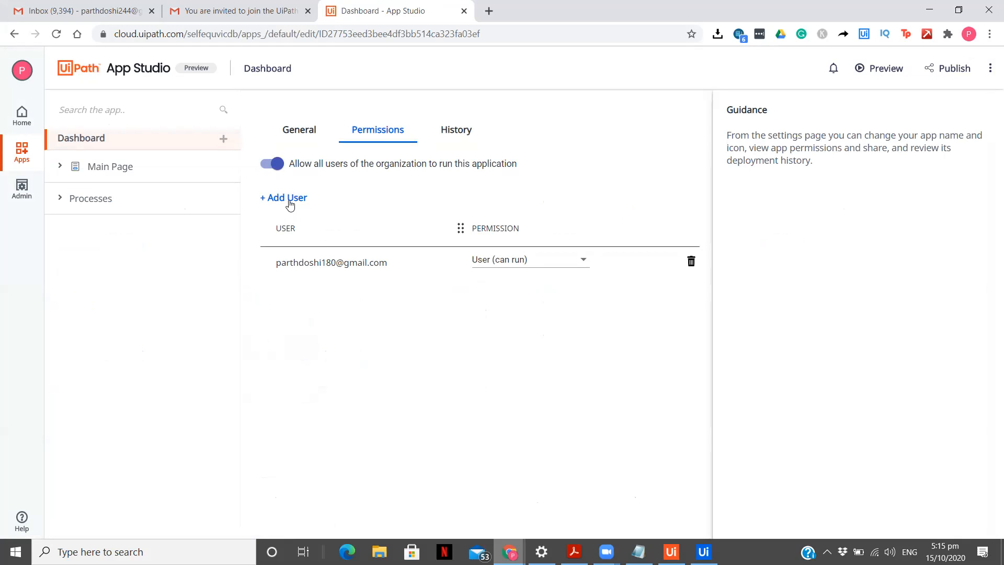
click(283, 198)
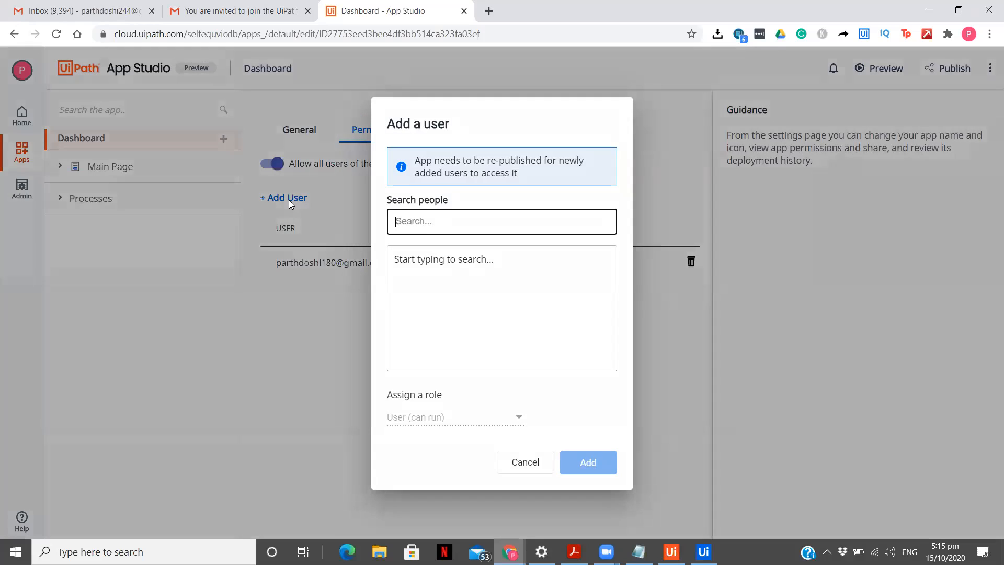
text(parthdoshi)
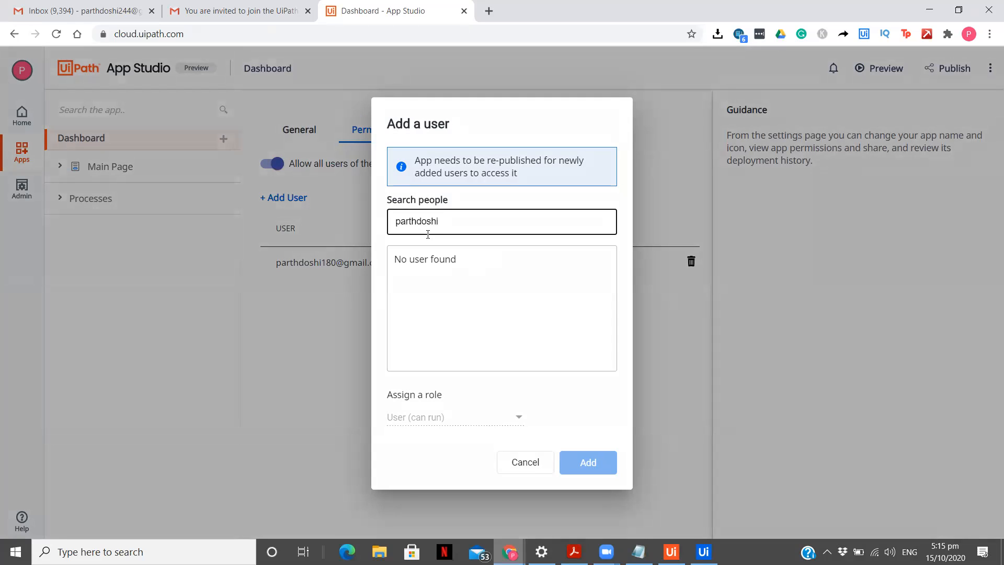
double_click(417, 220)
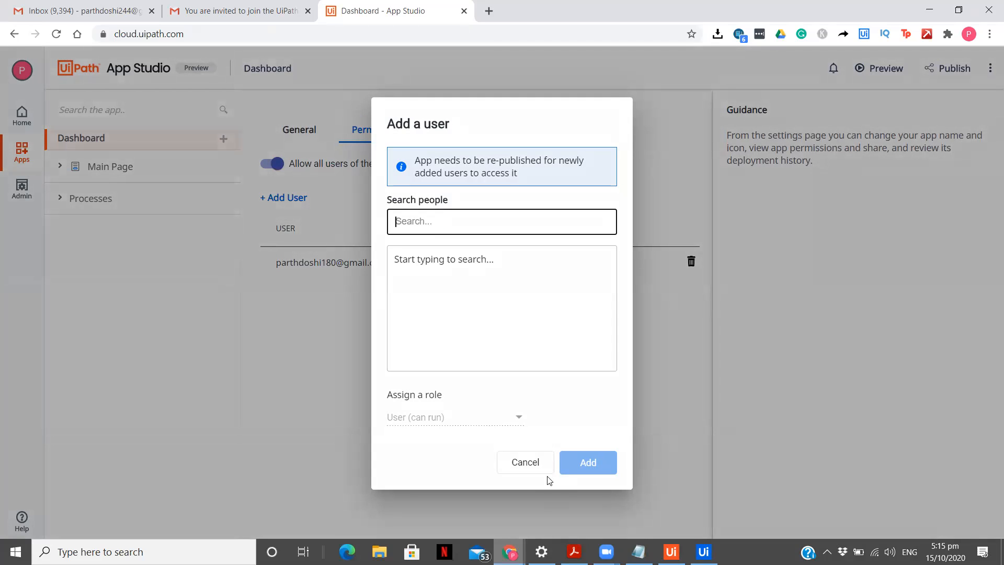
click(525, 461)
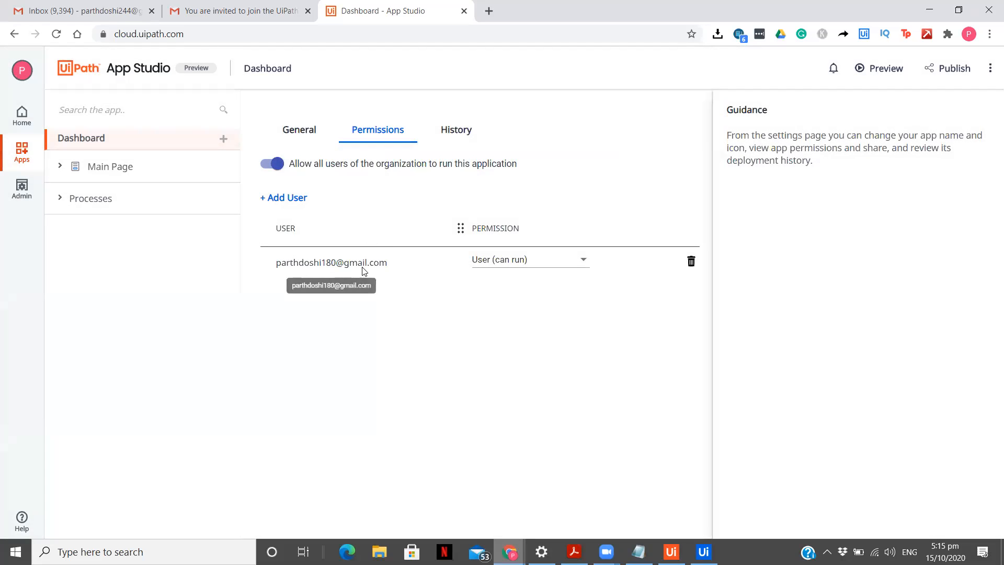
Change the listed user's permission from User to Co-Author (can edit and run).
click(528, 259)
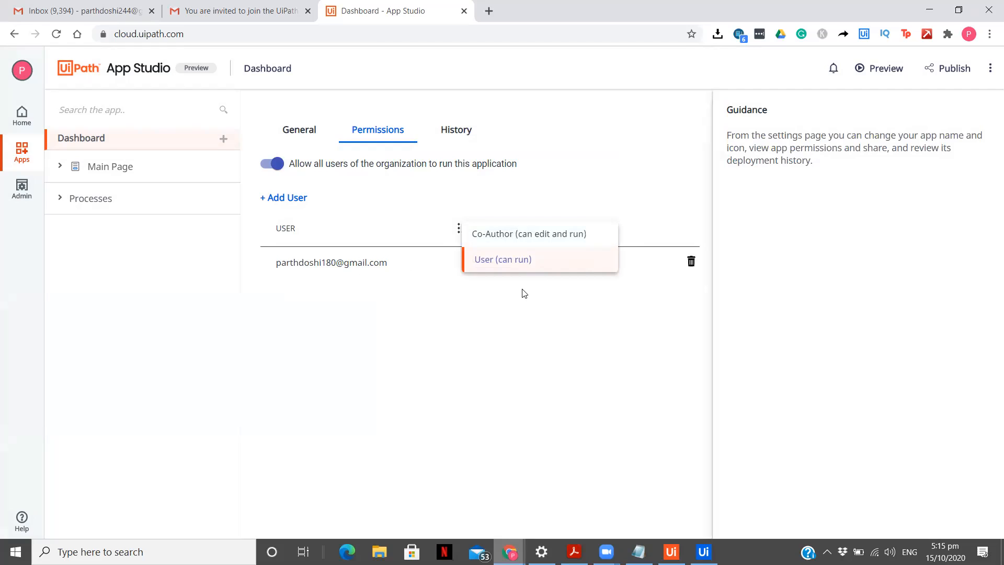
mouse_move(484, 358)
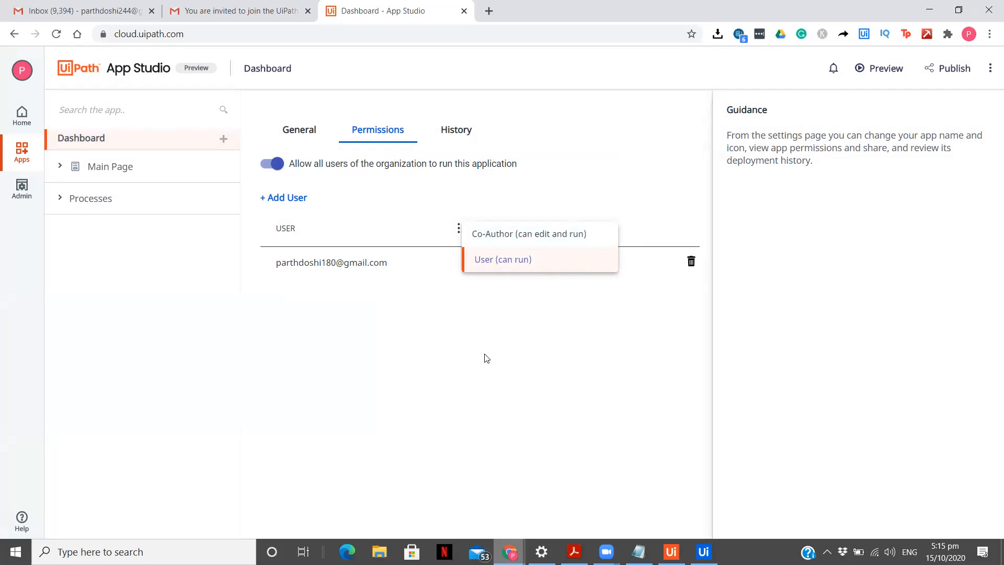
click(503, 259)
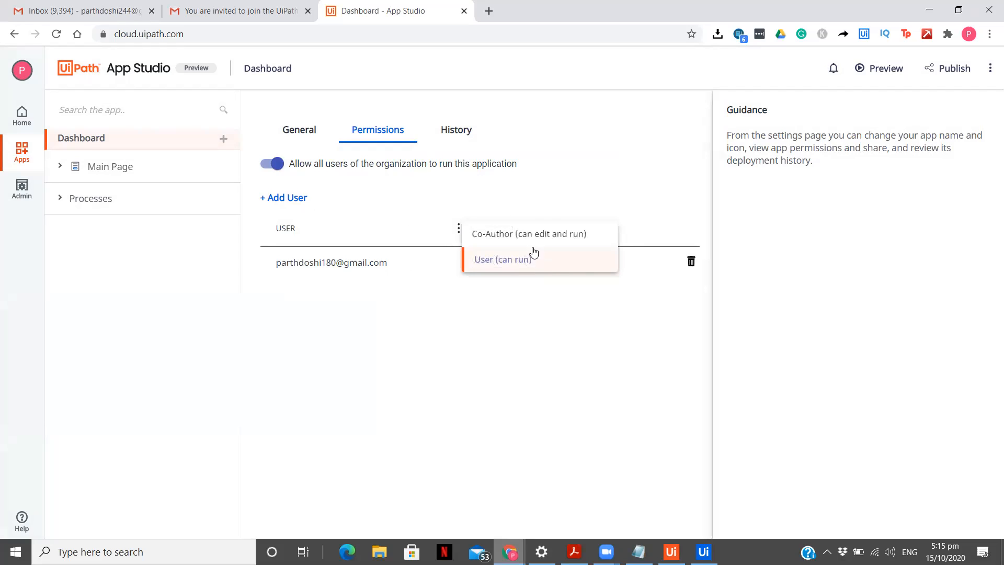
click(527, 233)
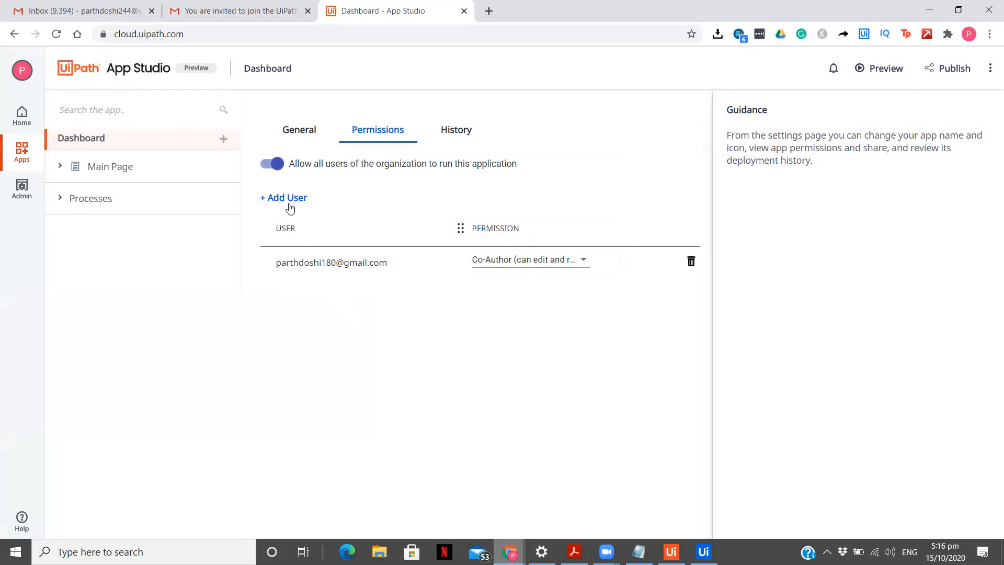
click(283, 197)
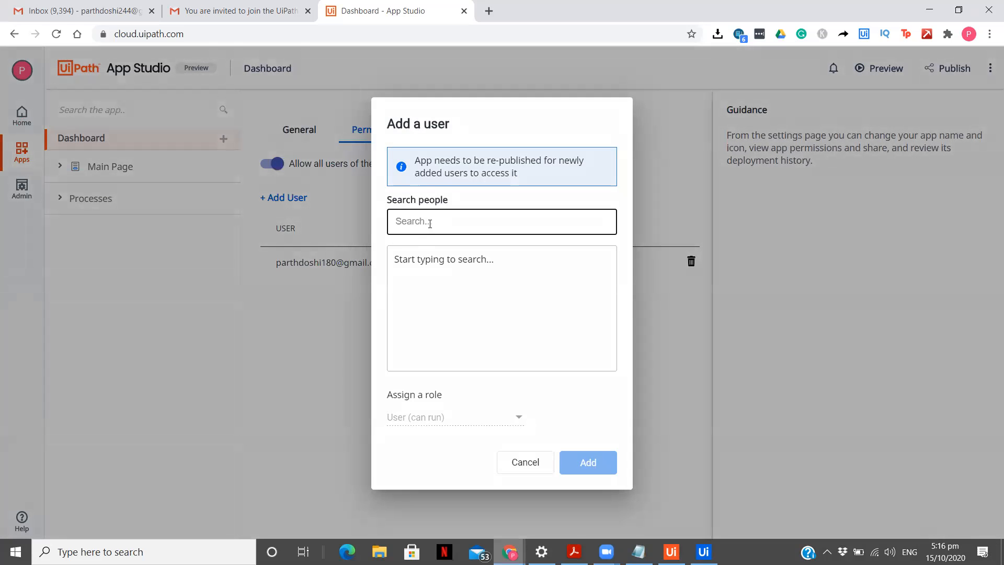
click(501, 221)
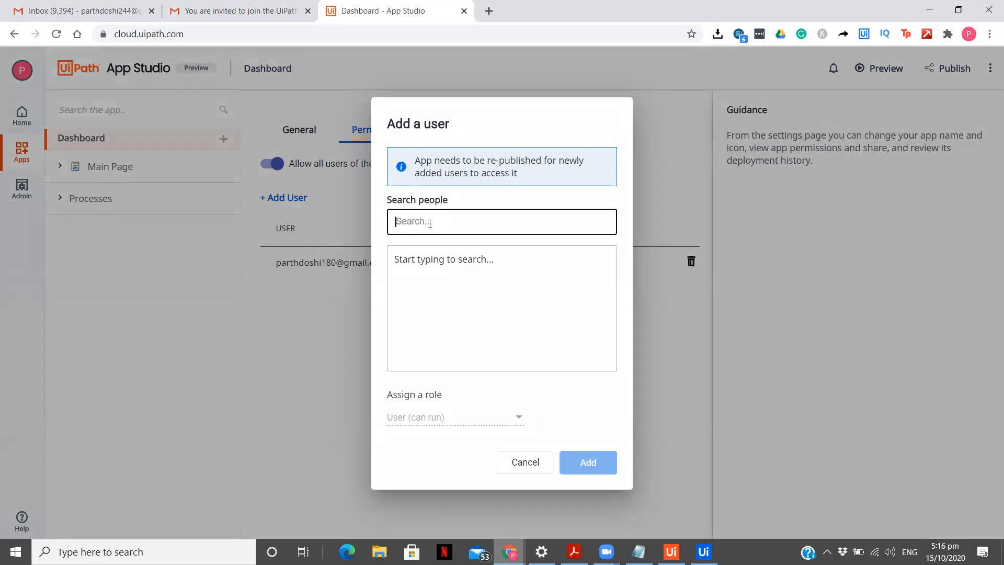
text(parthdosi)
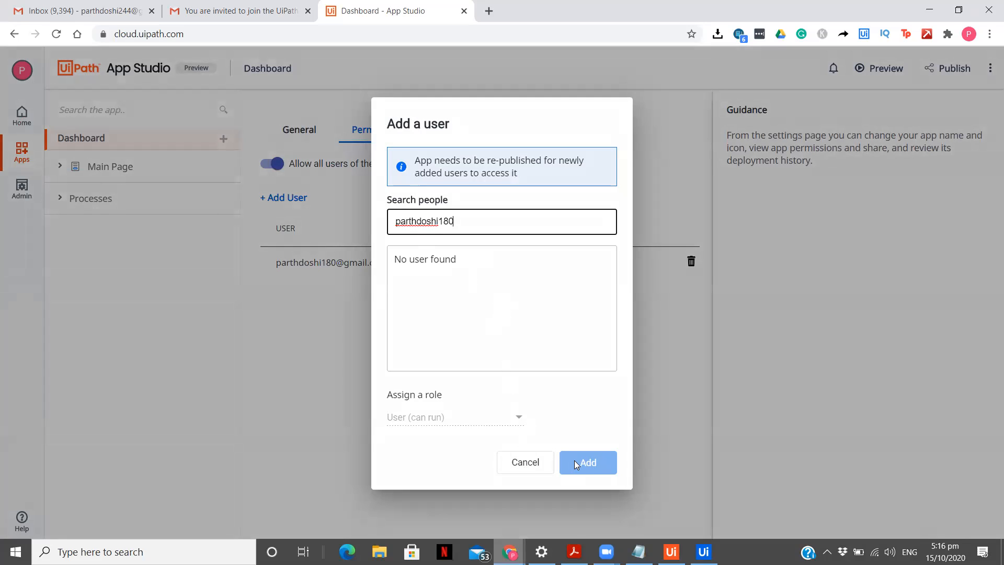
mouse_move(432, 167)
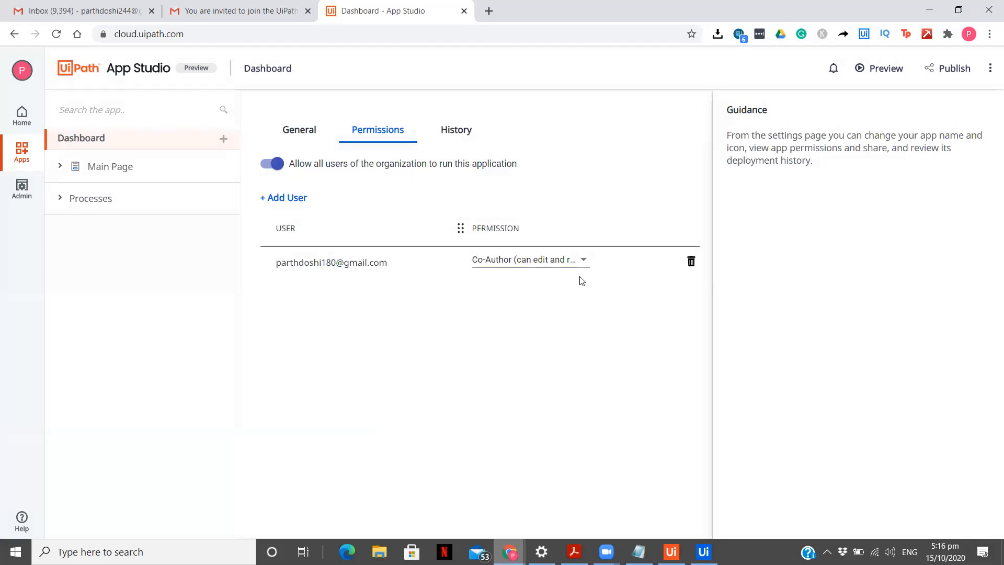
mouse_move(941, 80)
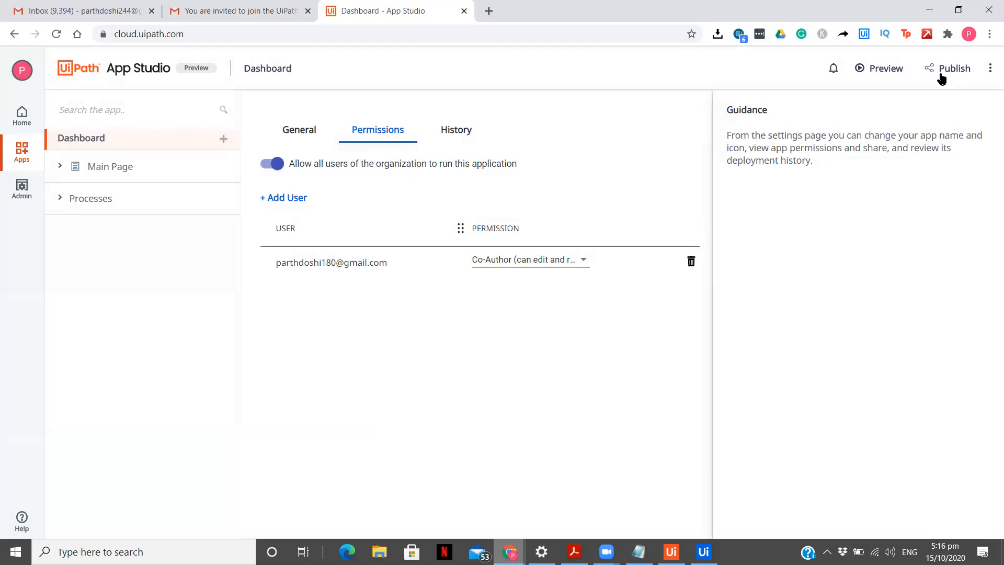
Republish Dashboard for the co-author and return to the apps list showing version 4.
click(954, 68)
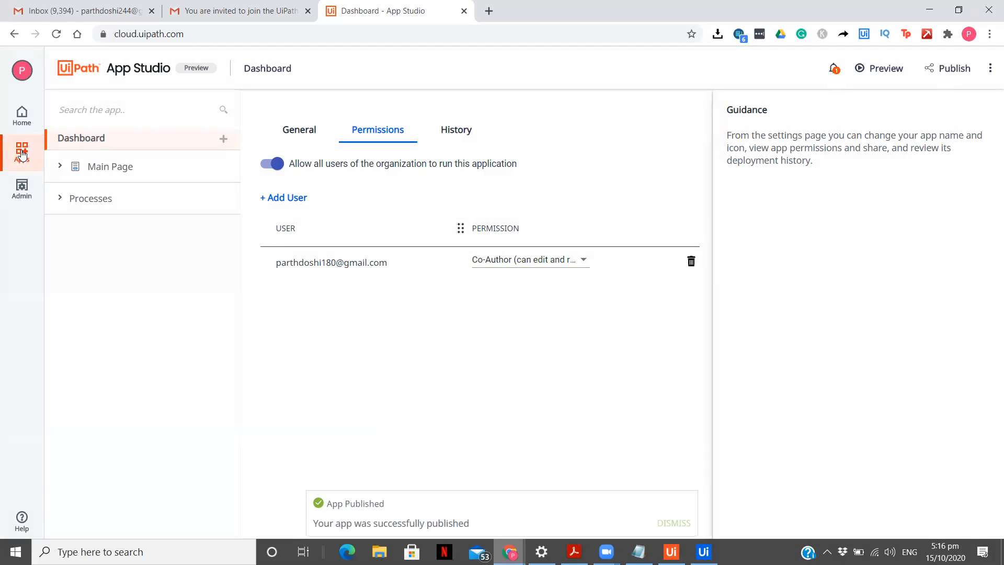
click(22, 151)
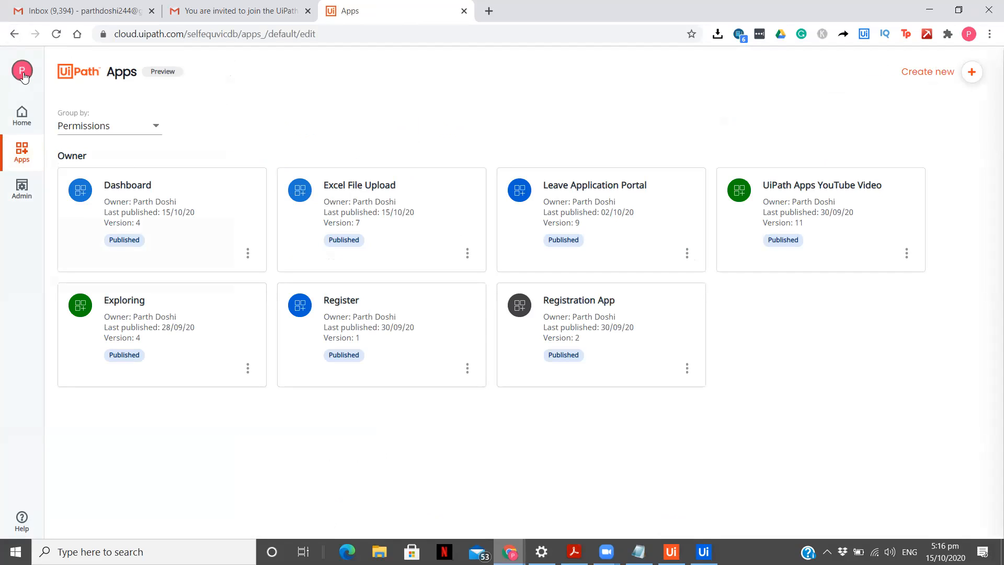
Sign out of the owner account and switch to the Gmail invitation email.
click(21, 70)
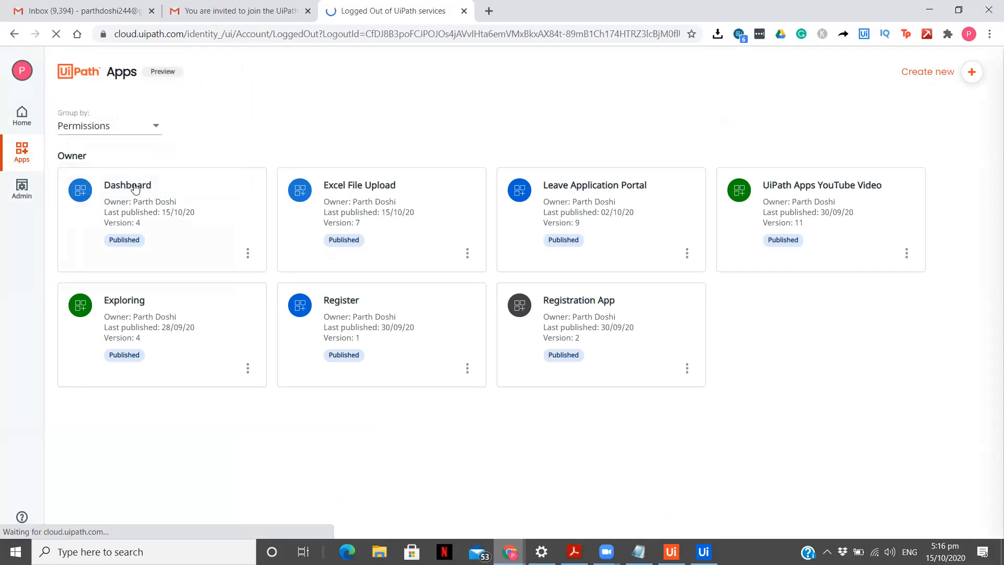
click(238, 10)
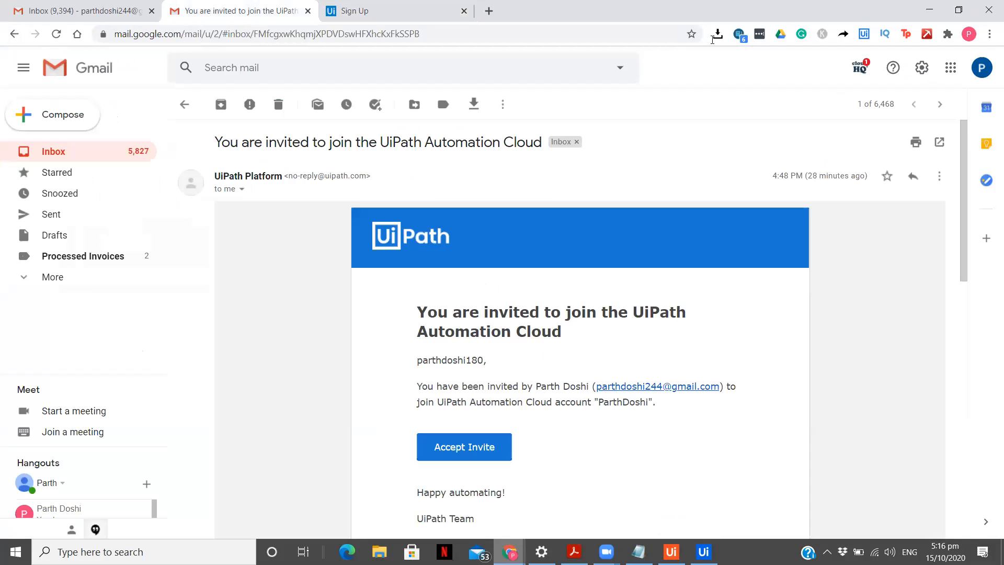
Accept the invite, sign in with the invited Google account and enter the ParthDoshi organization.
click(981, 67)
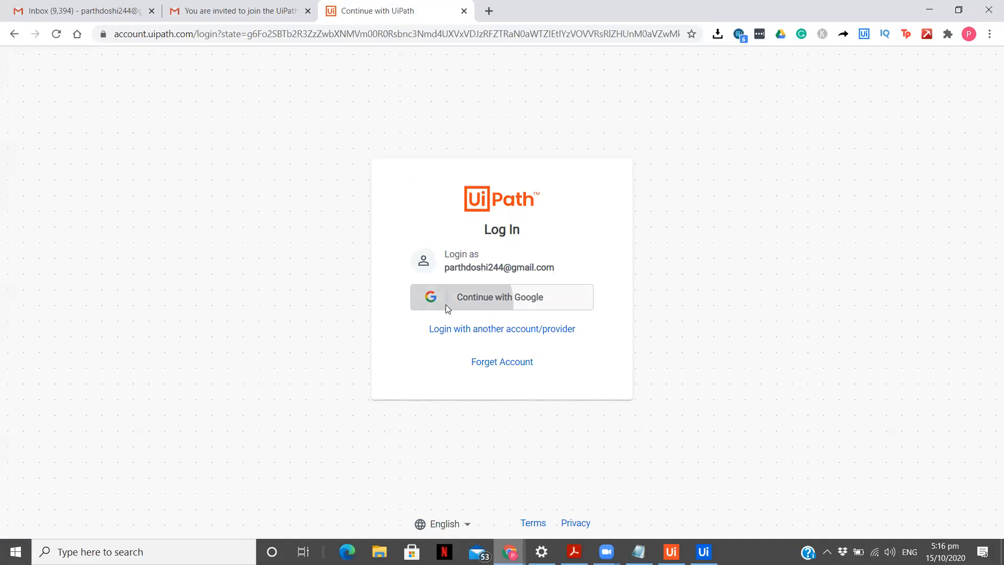
click(501, 296)
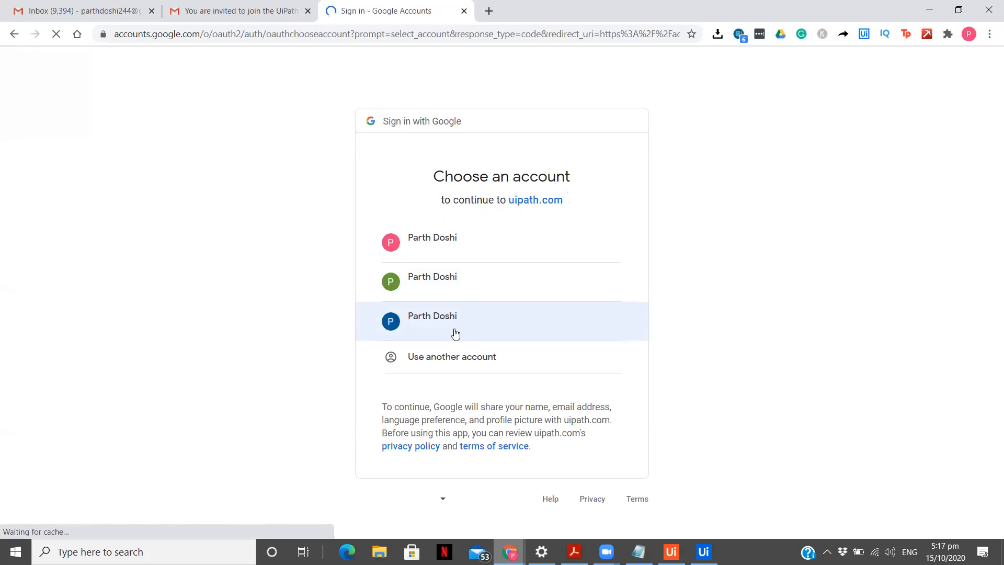
click(456, 321)
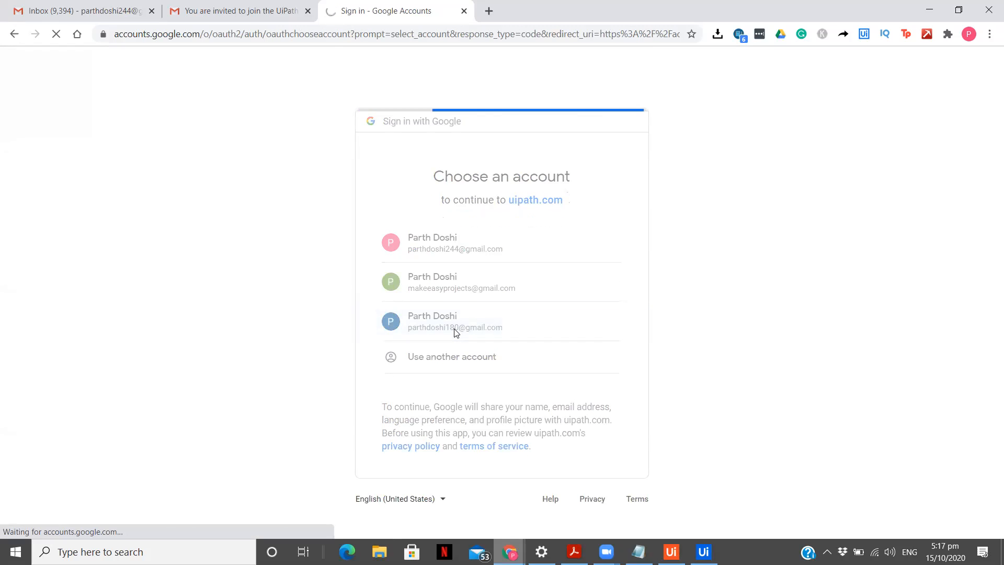
click(455, 321)
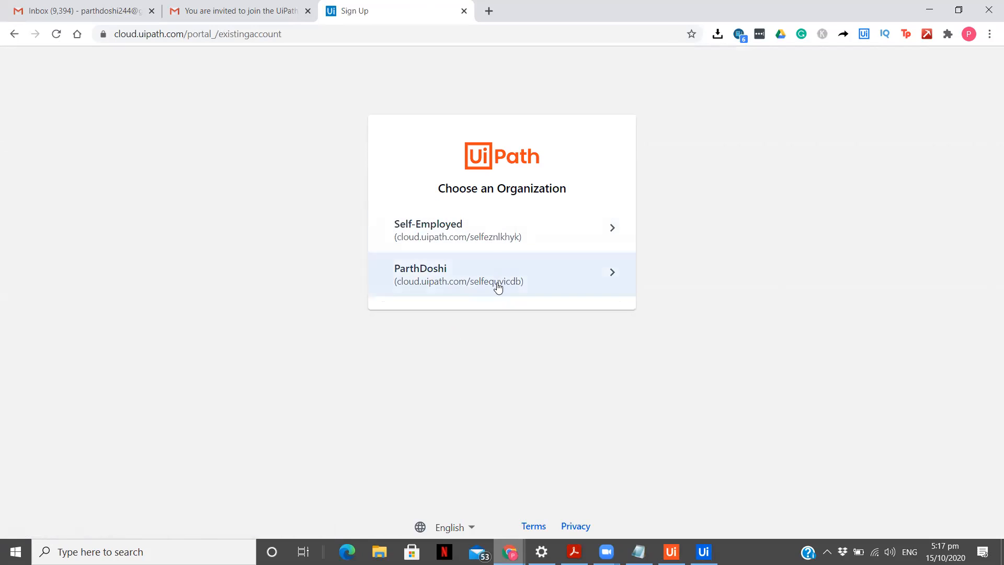
mouse_move(499, 241)
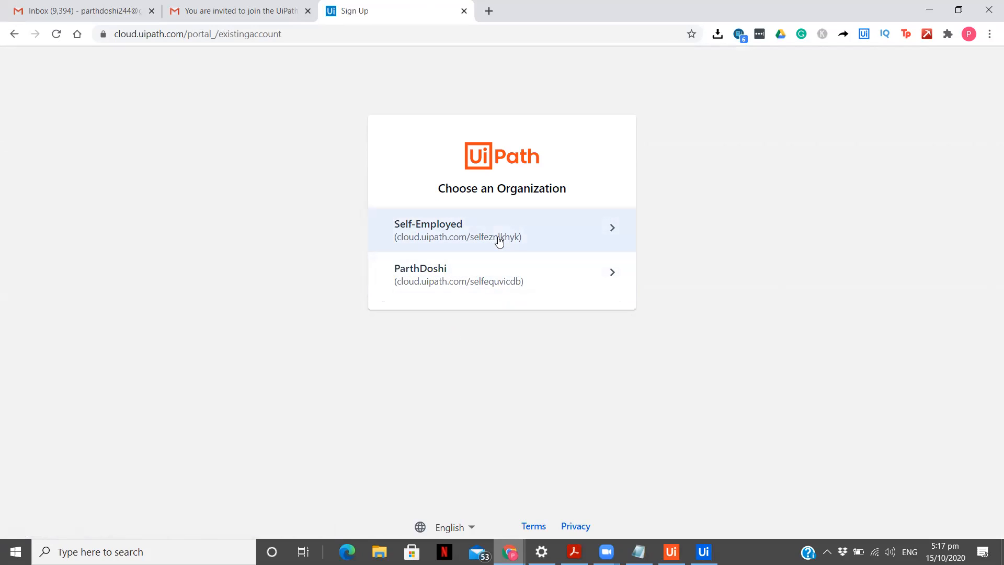
mouse_move(501, 278)
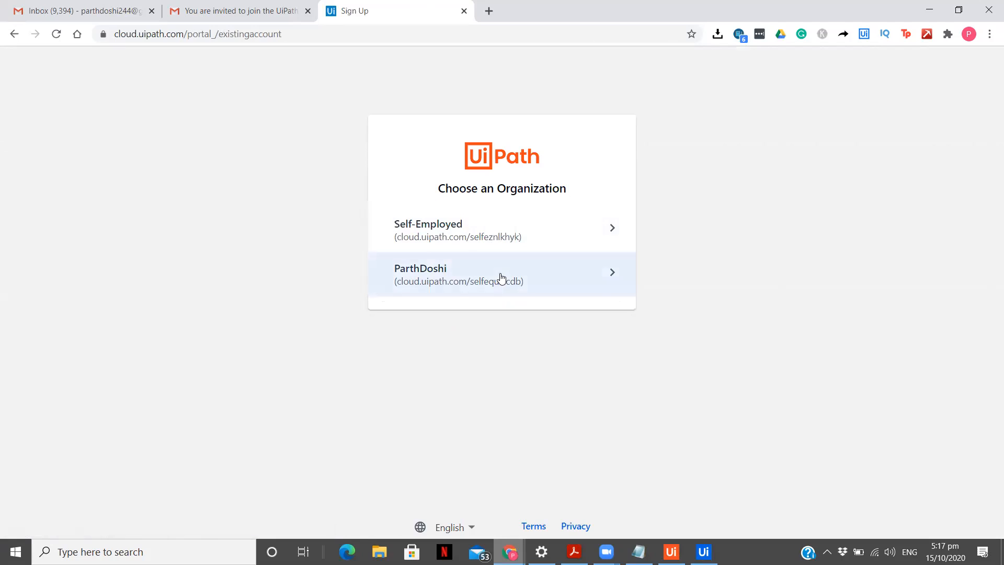
click(500, 274)
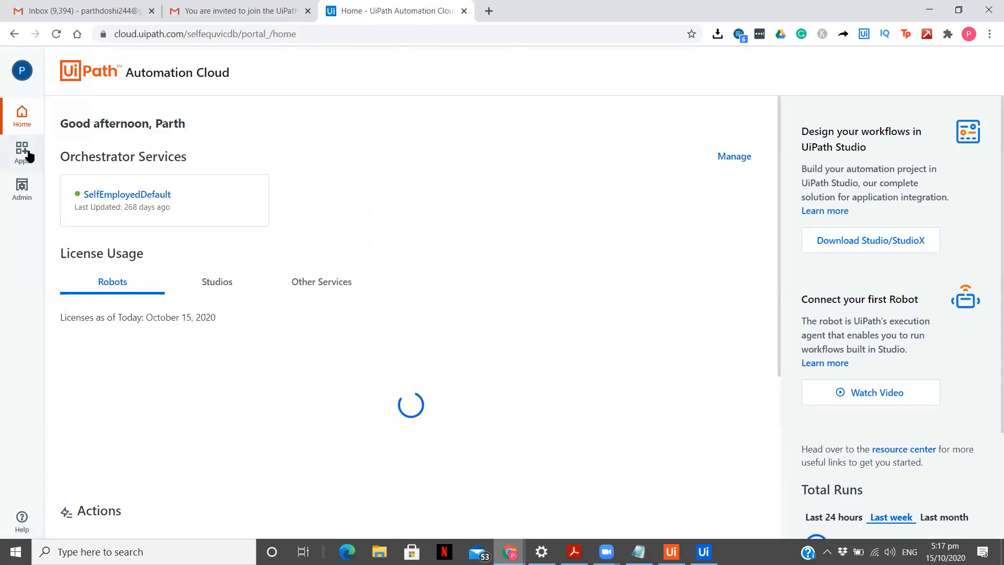
Open the invited user's apps list showing Dashboard under Co Owner.
click(22, 151)
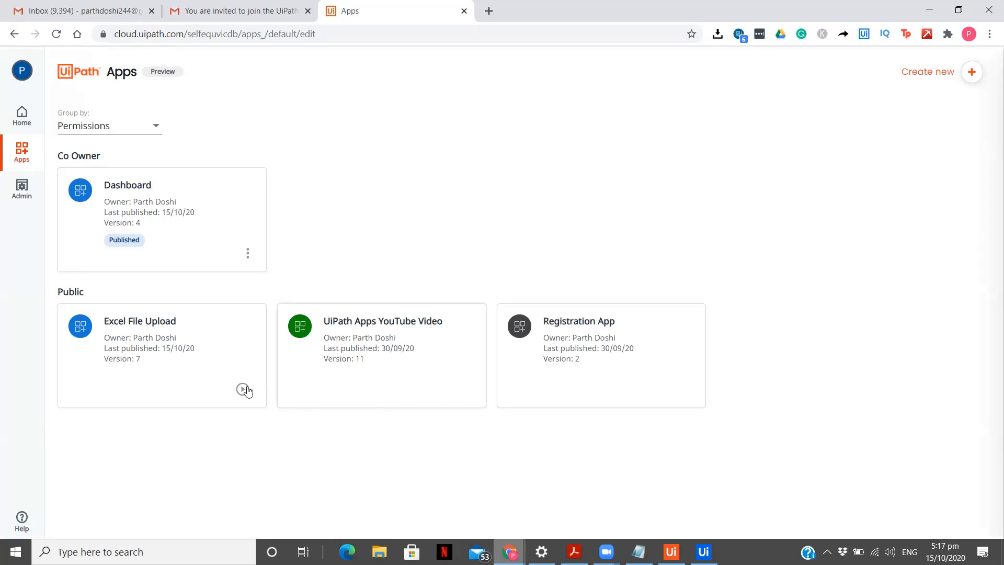
mouse_move(408, 377)
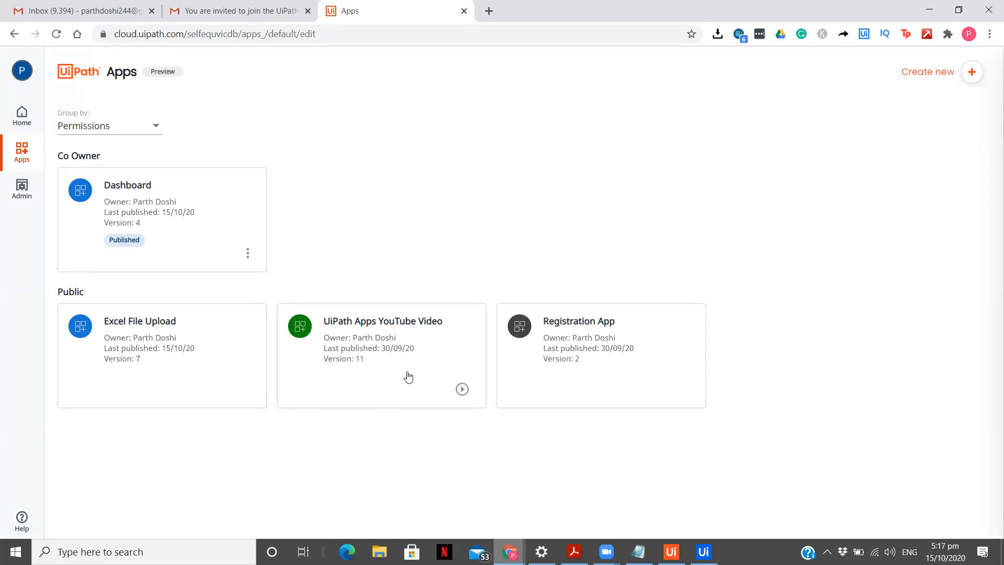
mouse_move(230, 259)
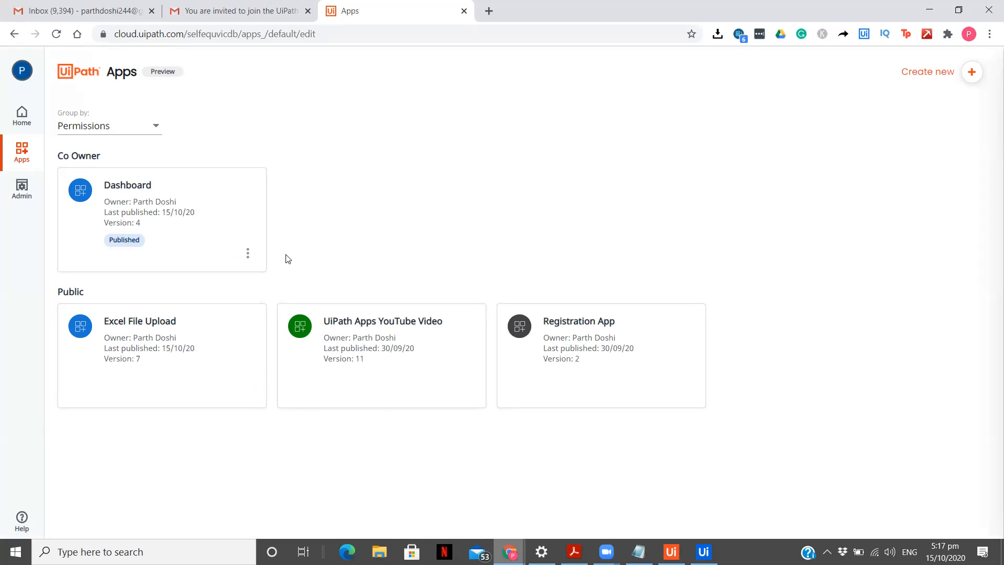
mouse_move(629, 493)
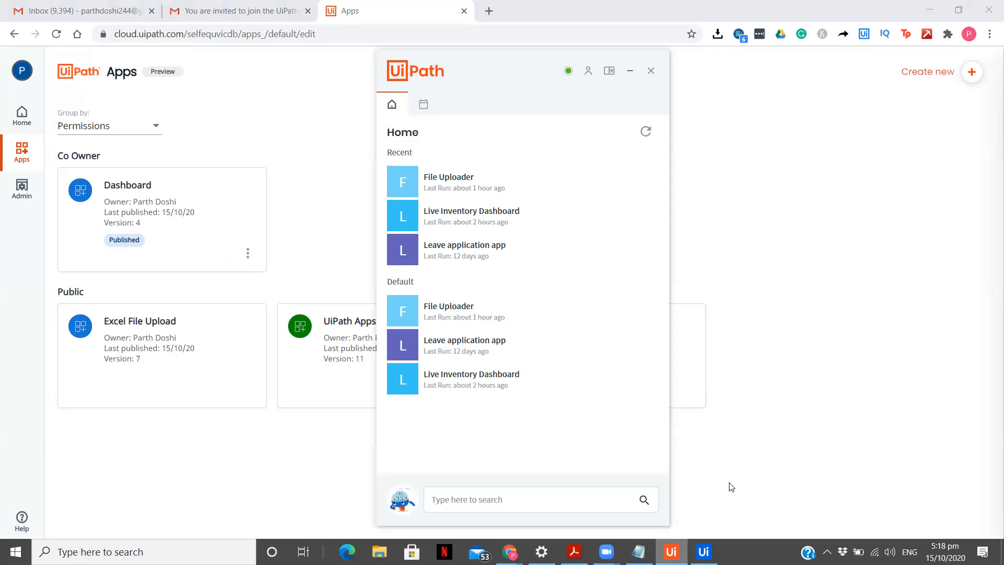
Run the shared Dashboard app and search for Notebooks, dismissing the resulting process error.
click(650, 70)
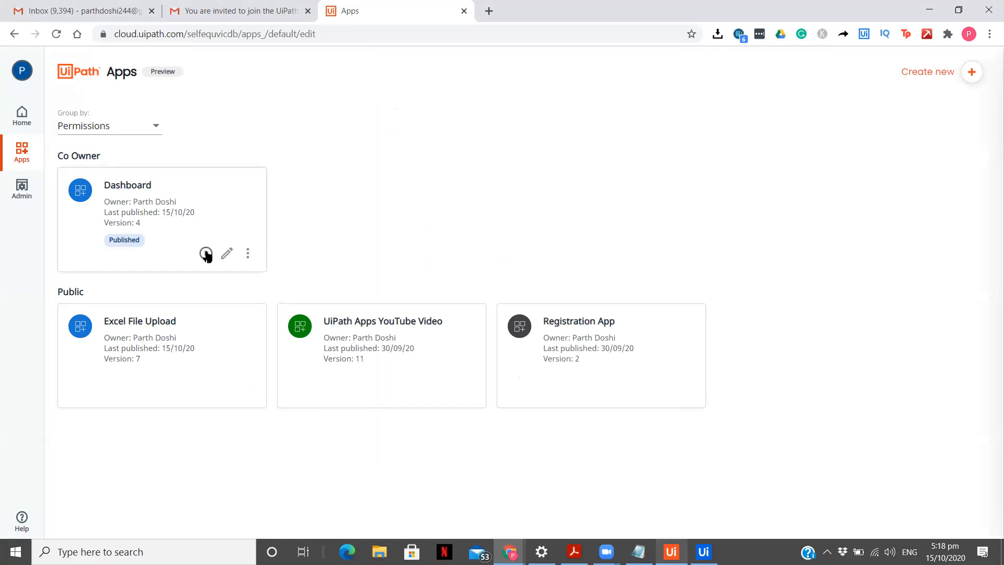
click(206, 254)
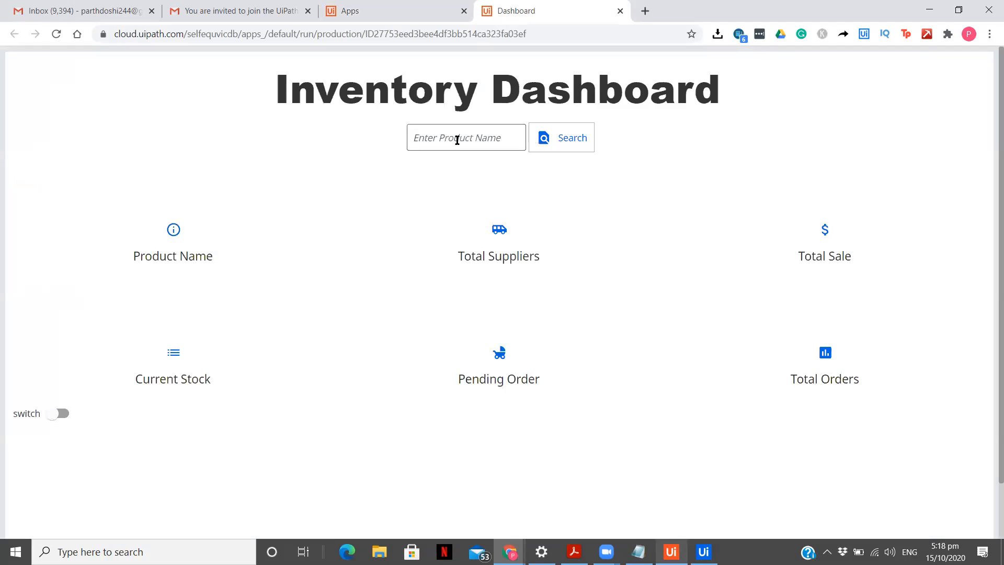
text(Notebooks)
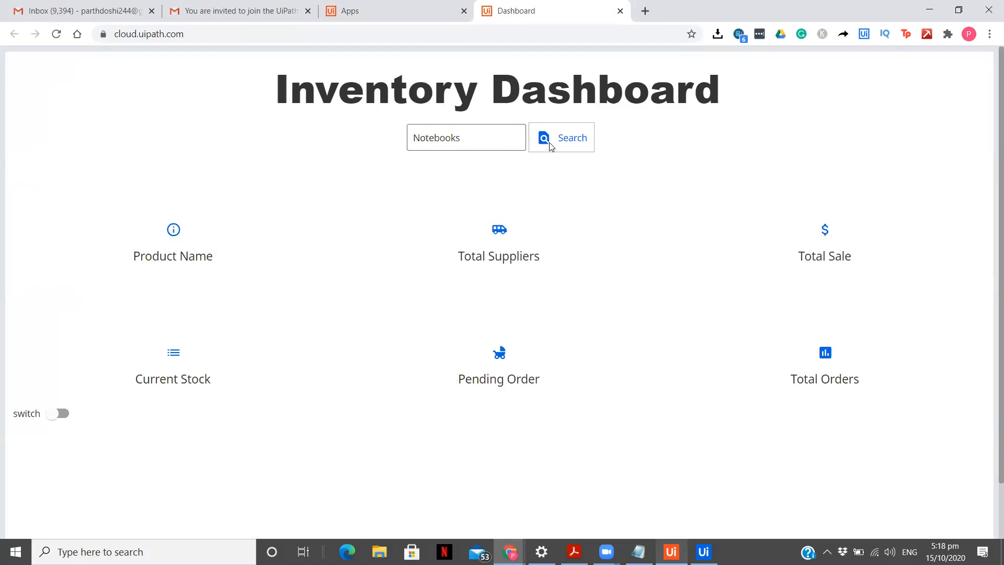
click(560, 137)
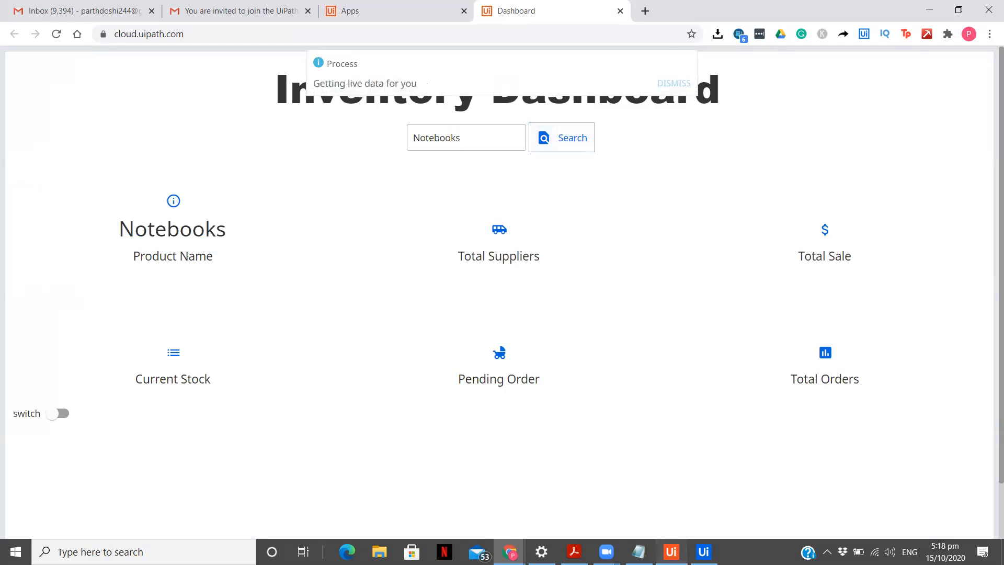
click(670, 551)
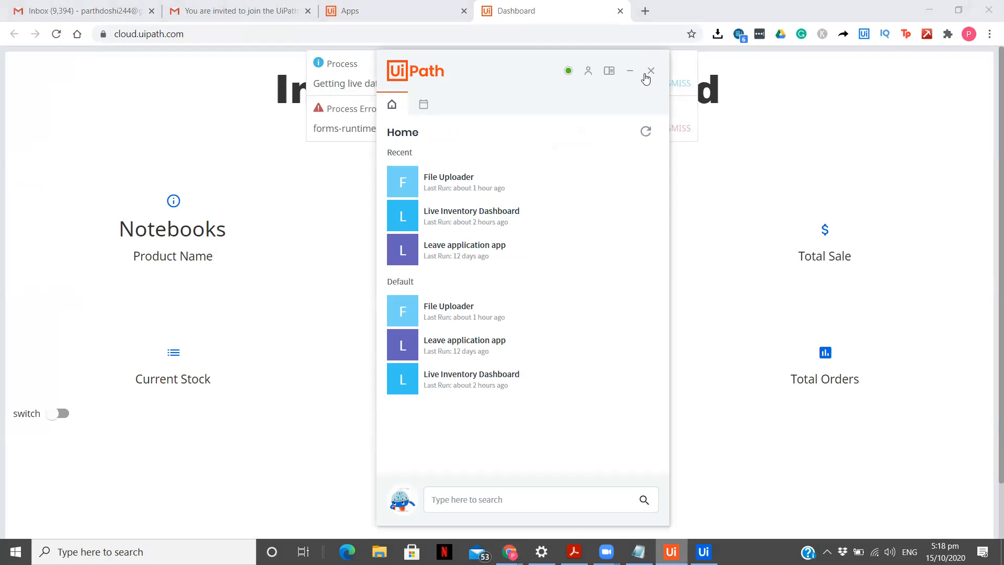
click(651, 70)
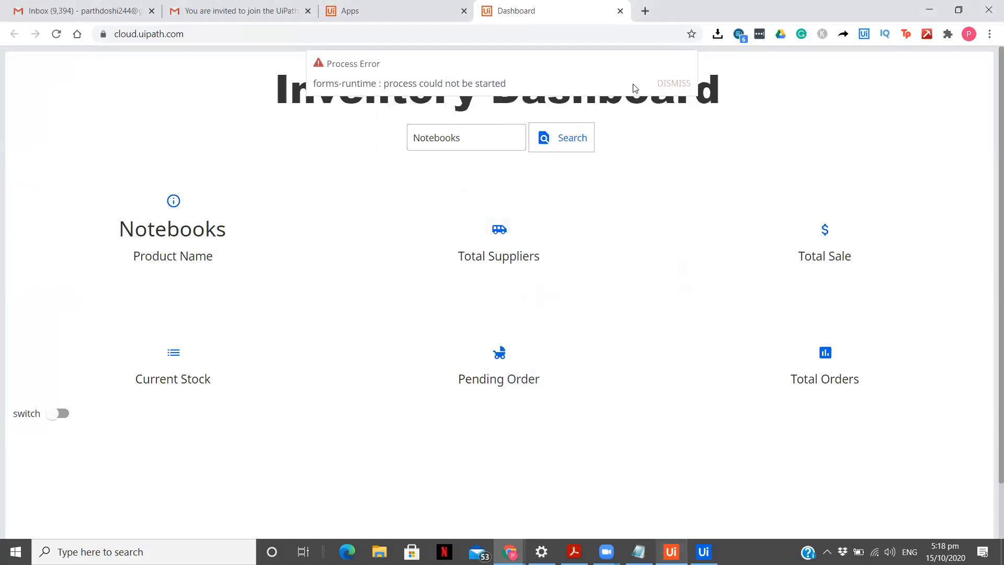
click(673, 84)
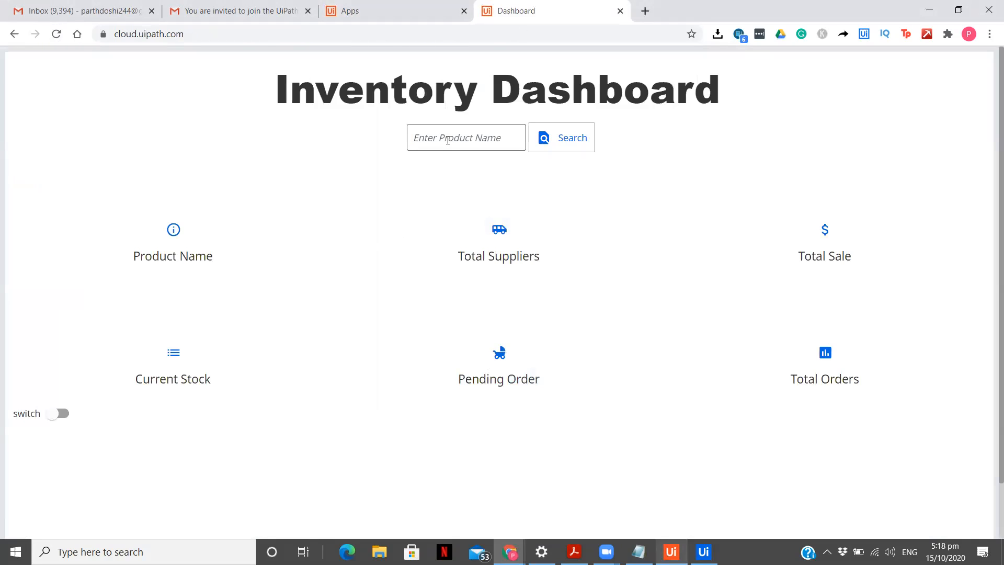
Retry the Notebooks search, which again ends in a process error.
text(Notebooks)
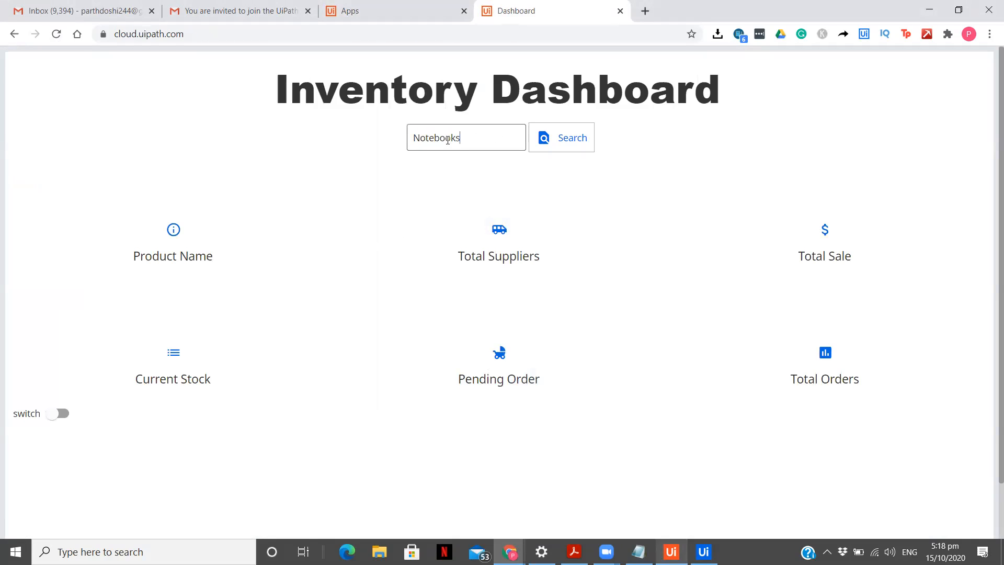
click(562, 138)
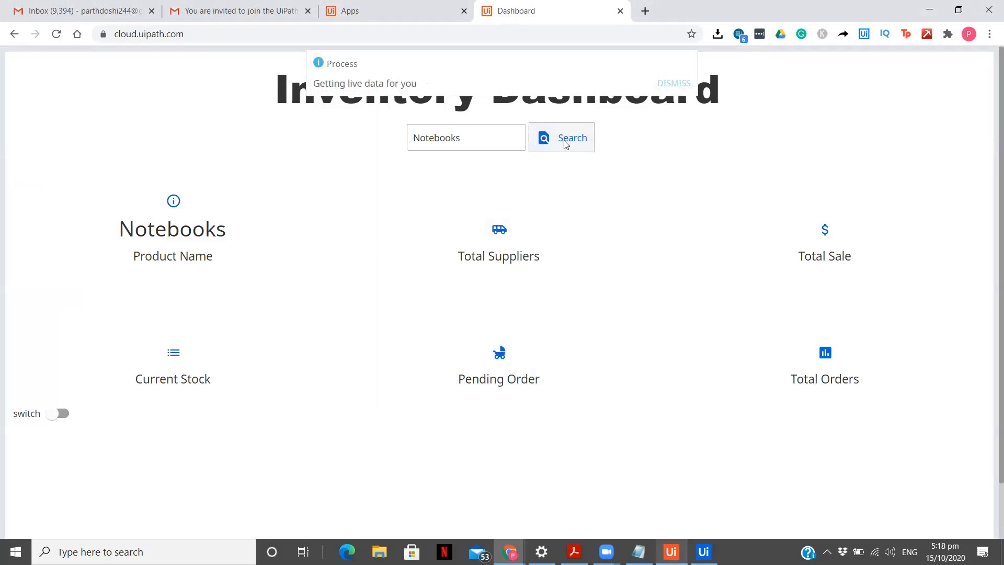
click(560, 137)
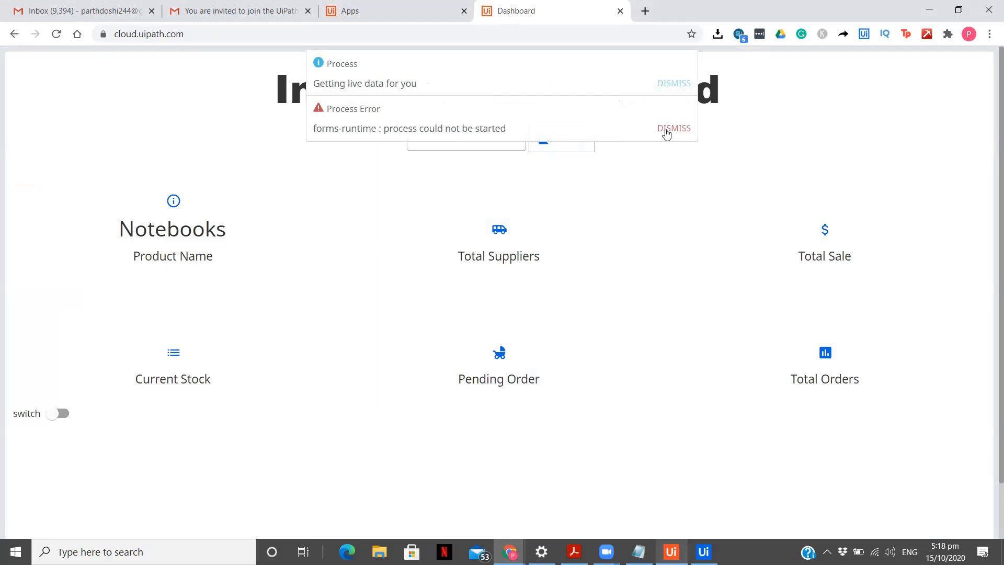
click(673, 128)
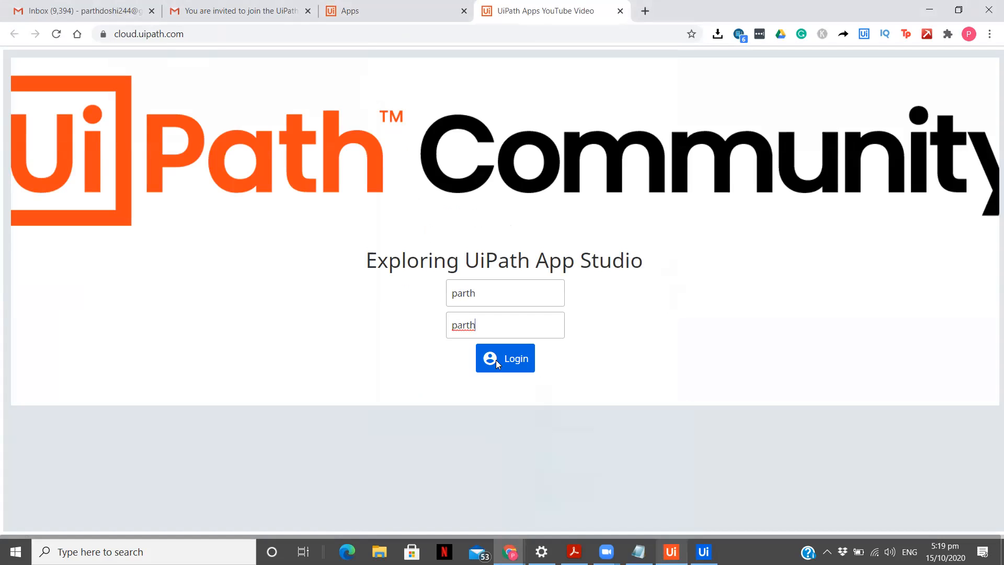
Submit the YouTube Video app's login form with the entered username and password.
click(504, 358)
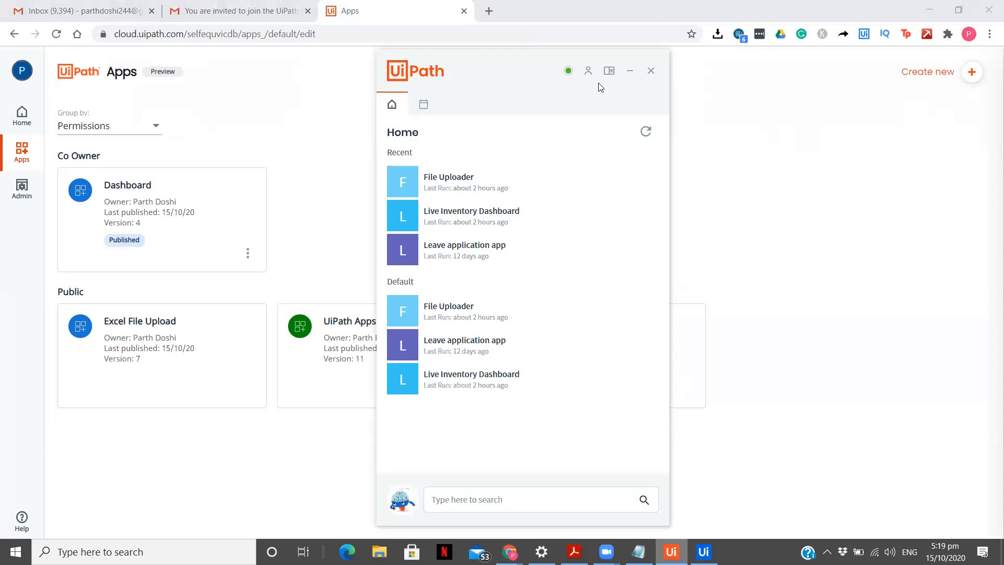
View the Orchestrator Settings in Assistant preferences, showing Connected, Licensed.
click(586, 70)
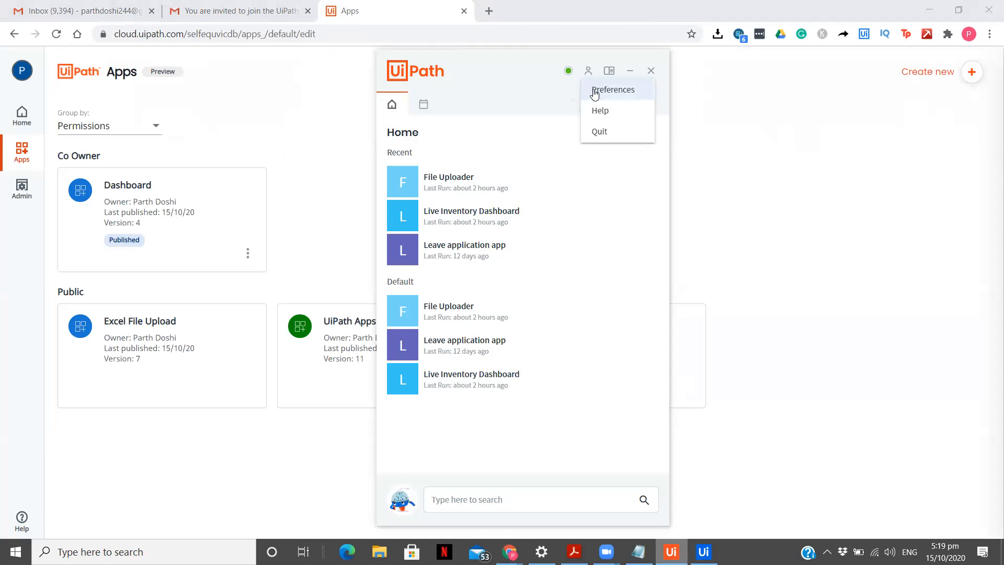
click(595, 93)
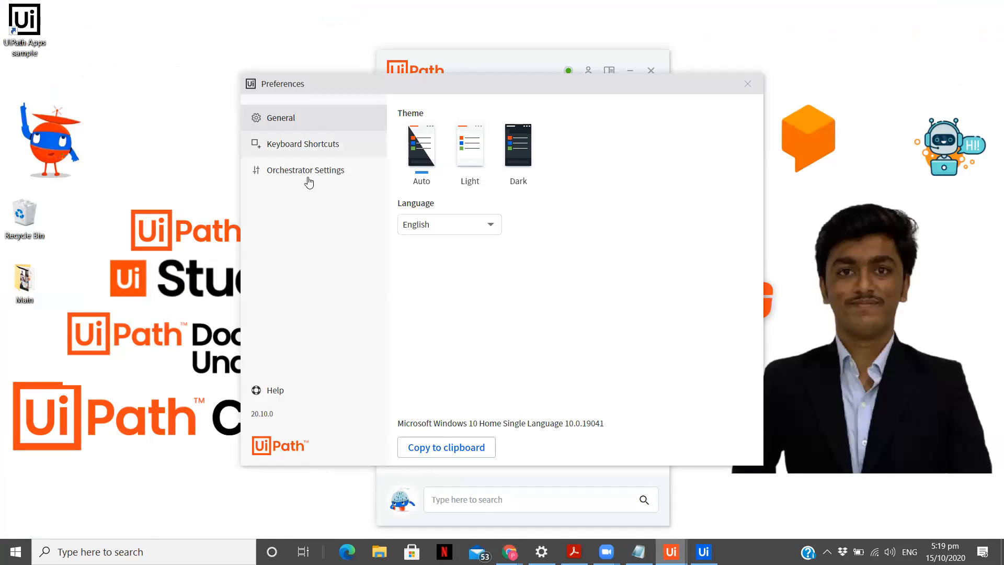
click(305, 170)
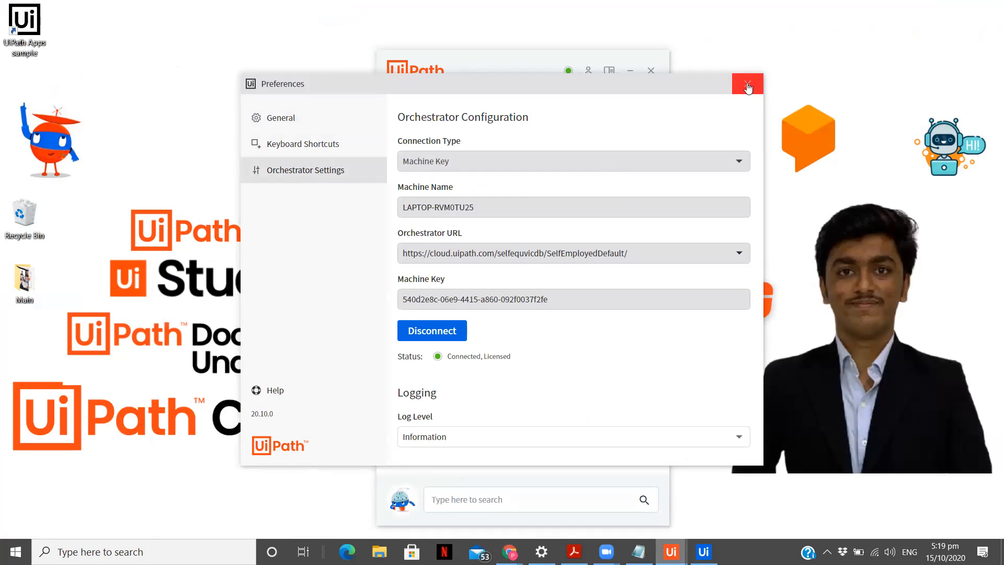
mouse_move(746, 87)
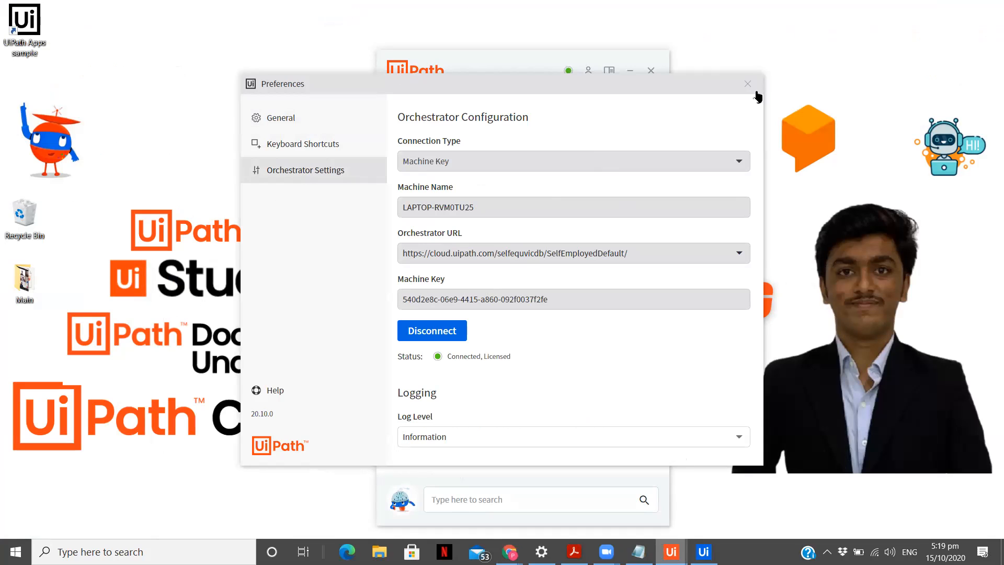
Close Preferences and minimise the Assistant, returning to the apps list.
click(745, 83)
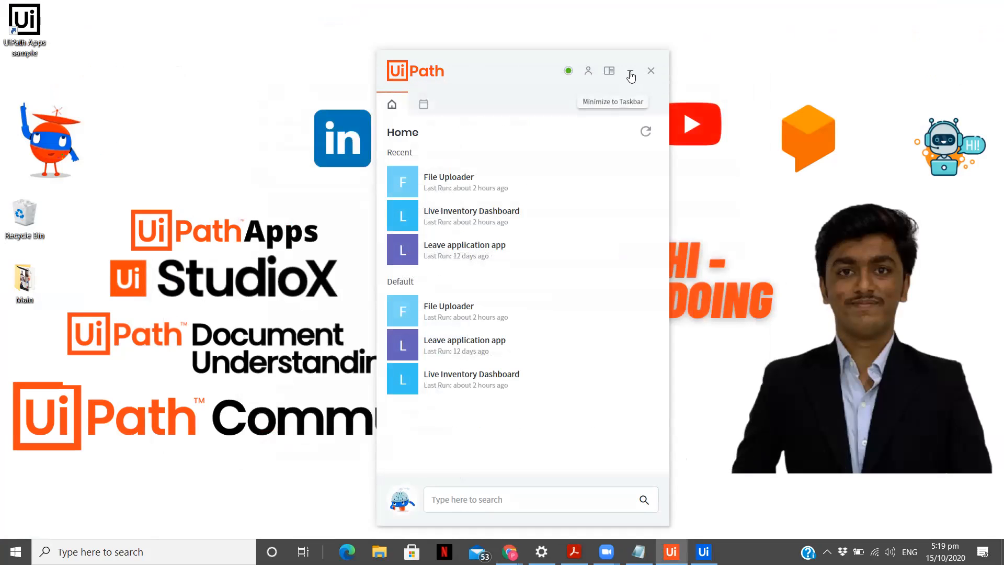
click(630, 71)
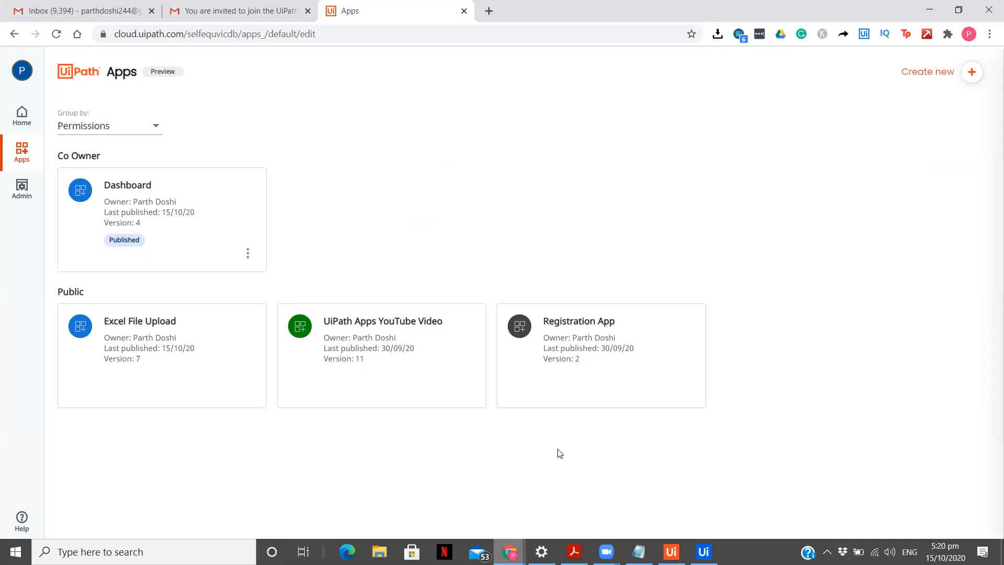
mouse_move(929, 9)
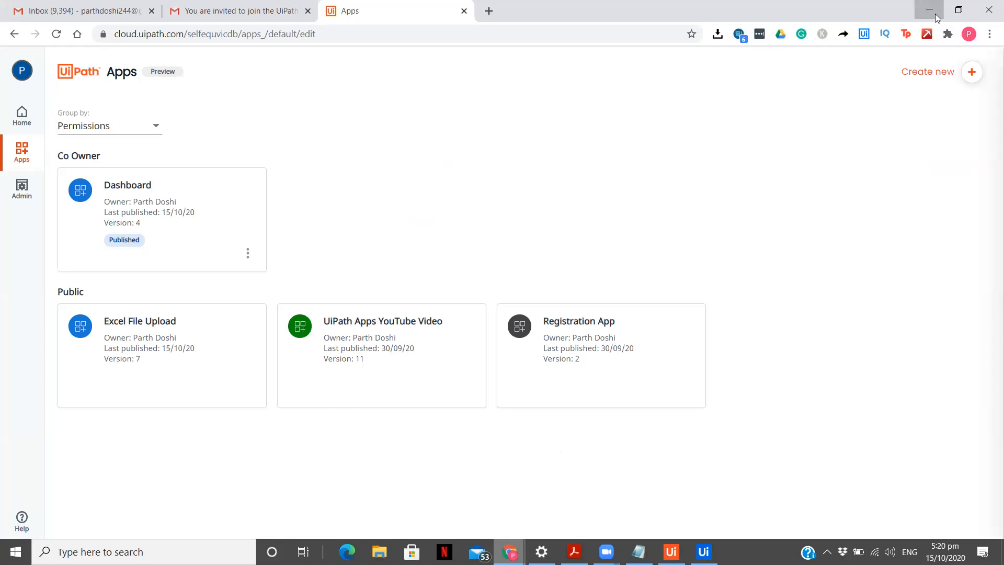
Minimise the browser window, leaving the desktop with the channel banner.
click(929, 10)
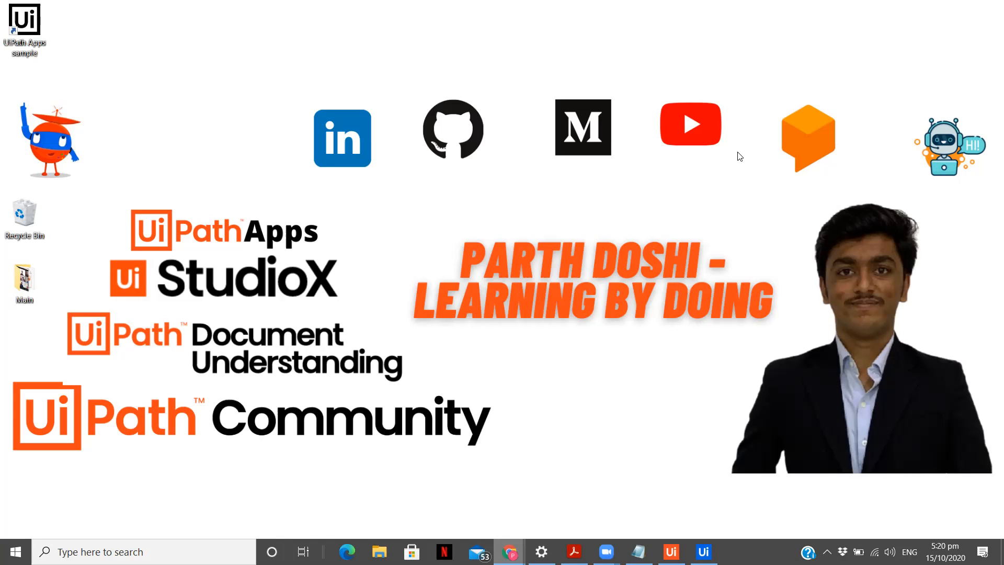
mouse_move(535, 29)
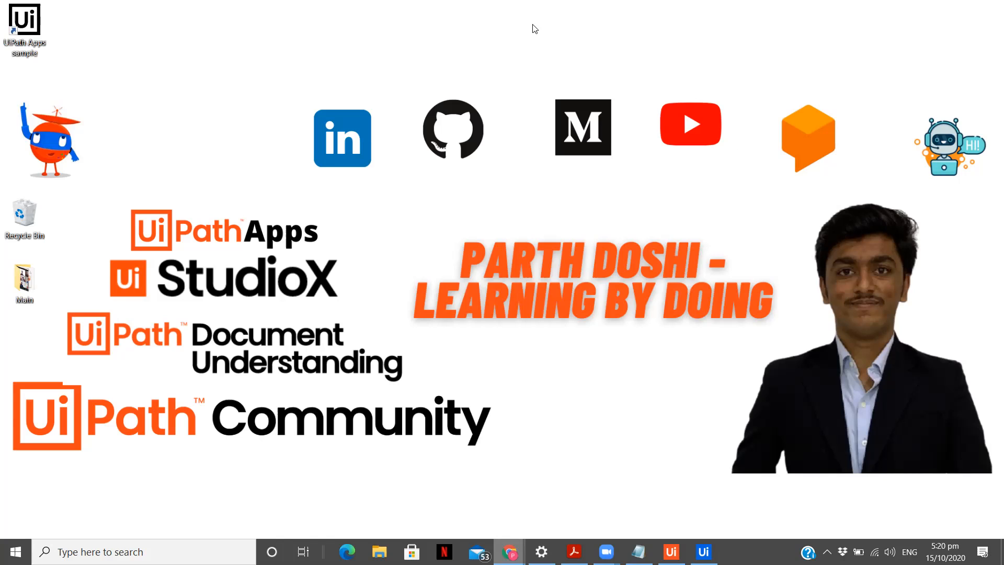